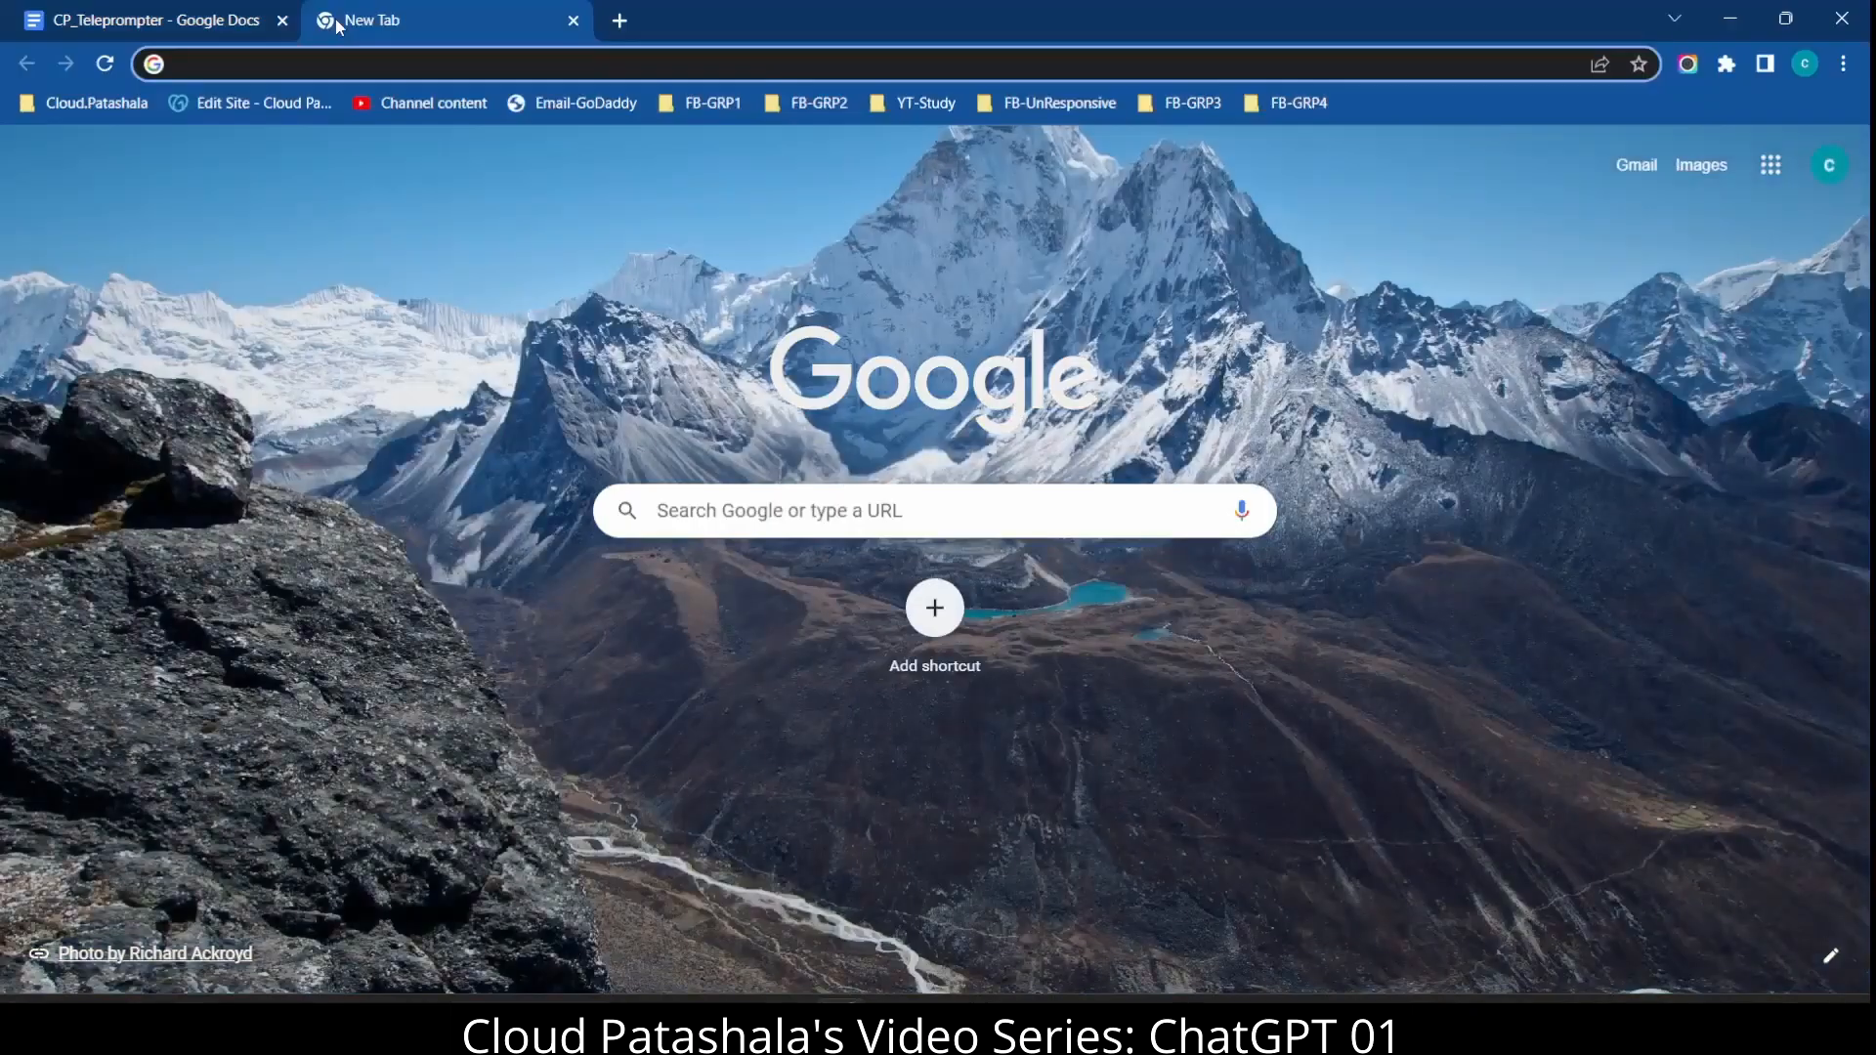
mouse_move(371, 20)
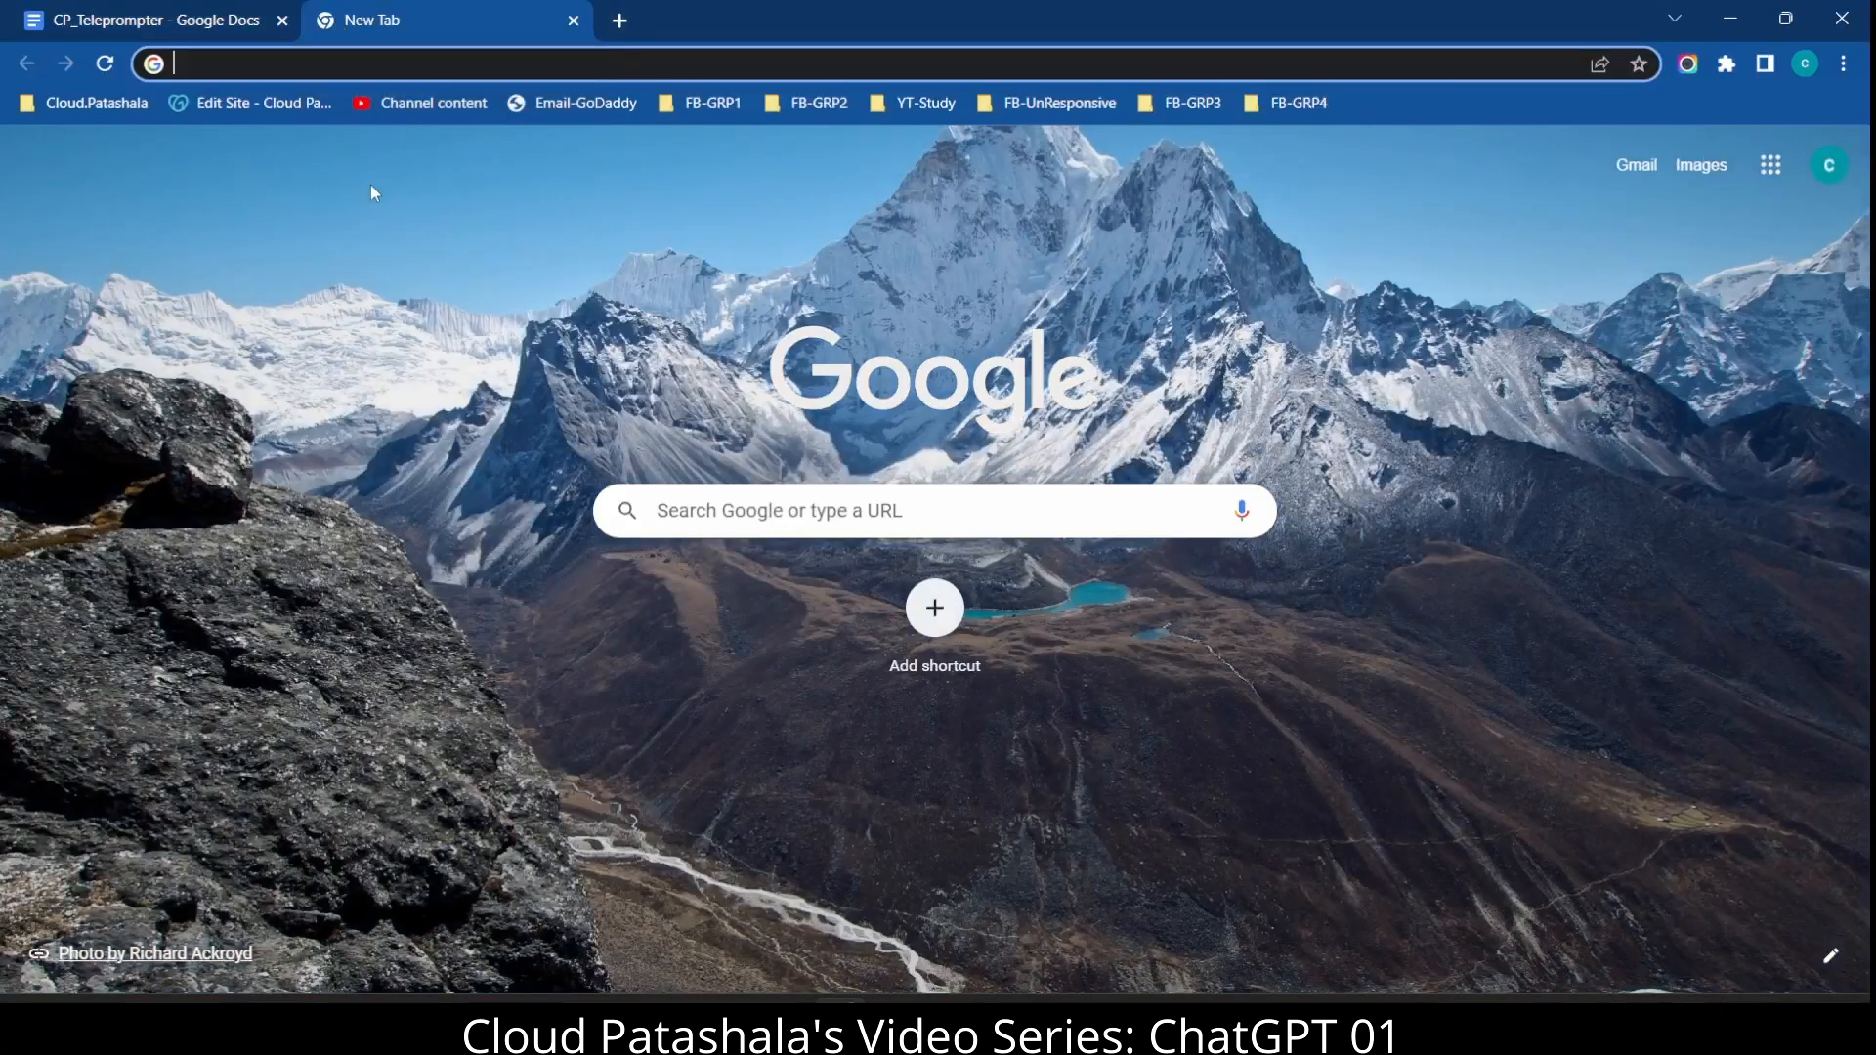
- Navigate the new Chrome tab to chat.openai.com to reach the ChatGPT welcome page
type("chatgpt")
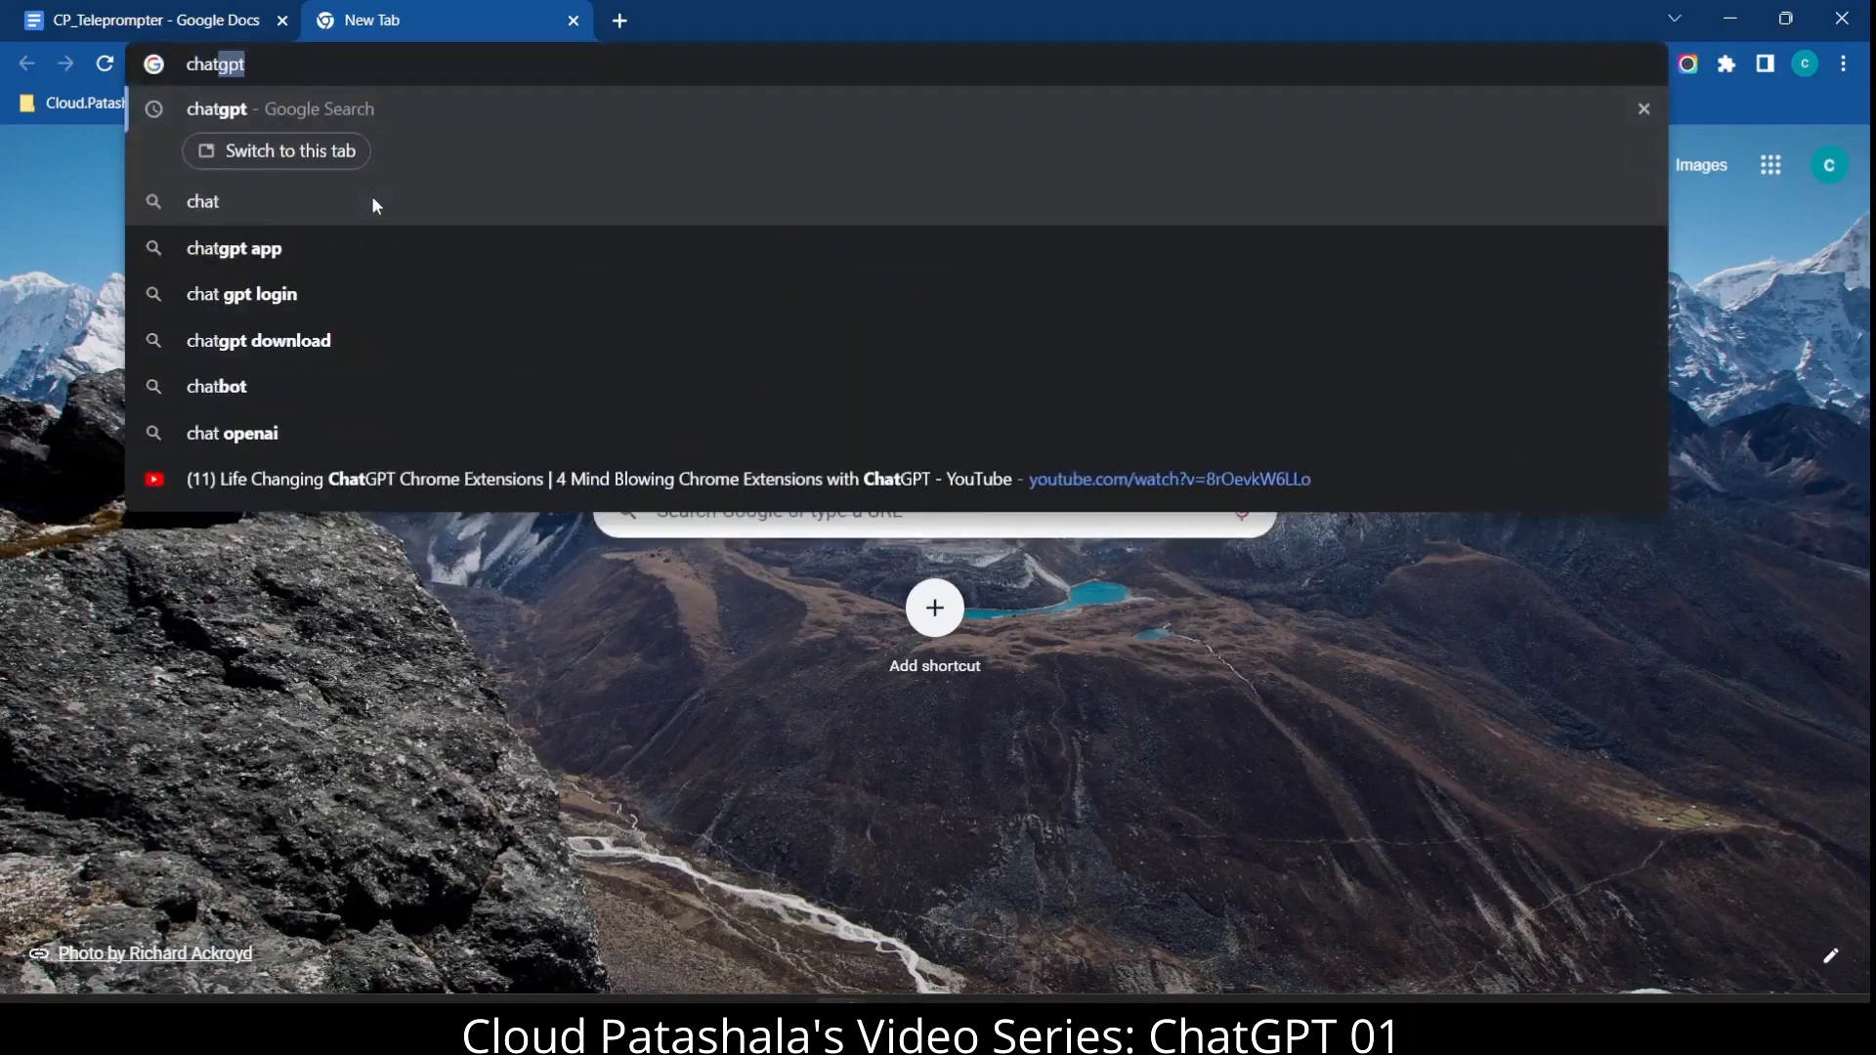
type("chat.openai.com/auth/login")
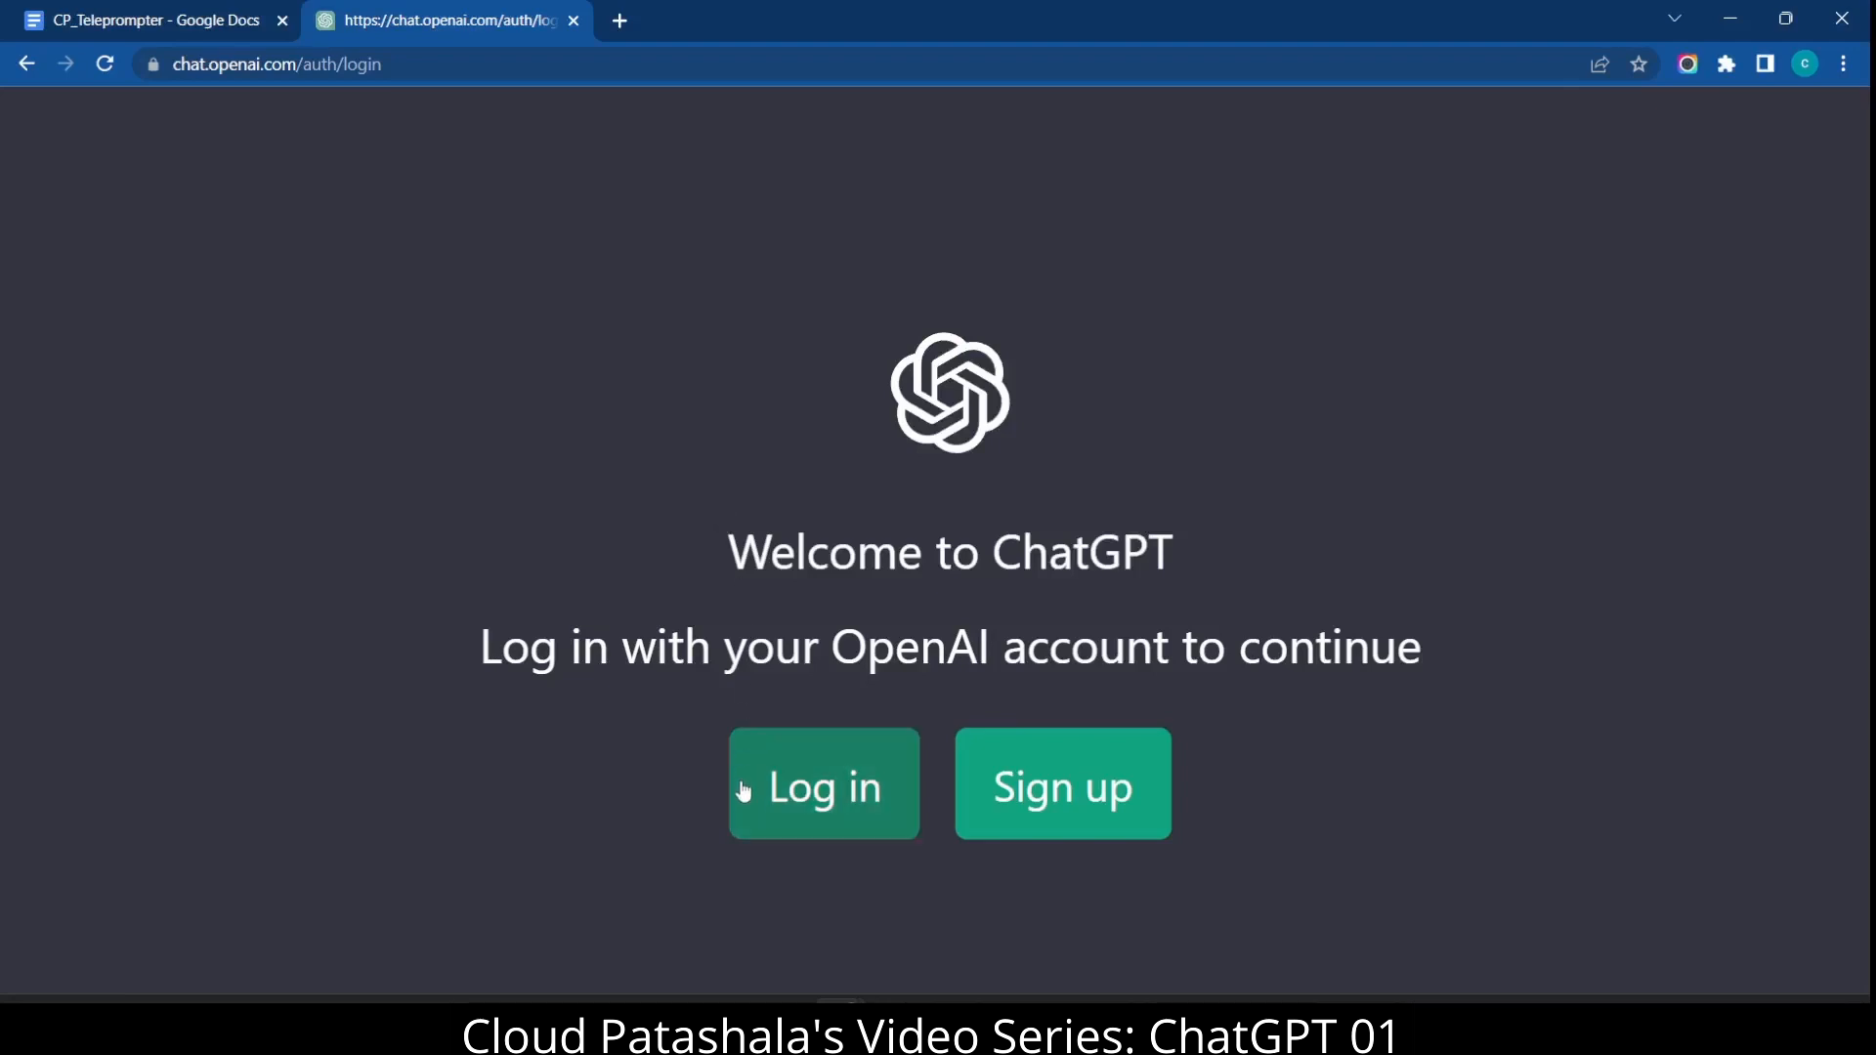
- Log in to ChatGPT via Continue with Google using the existing Google account
left_click(822, 786)
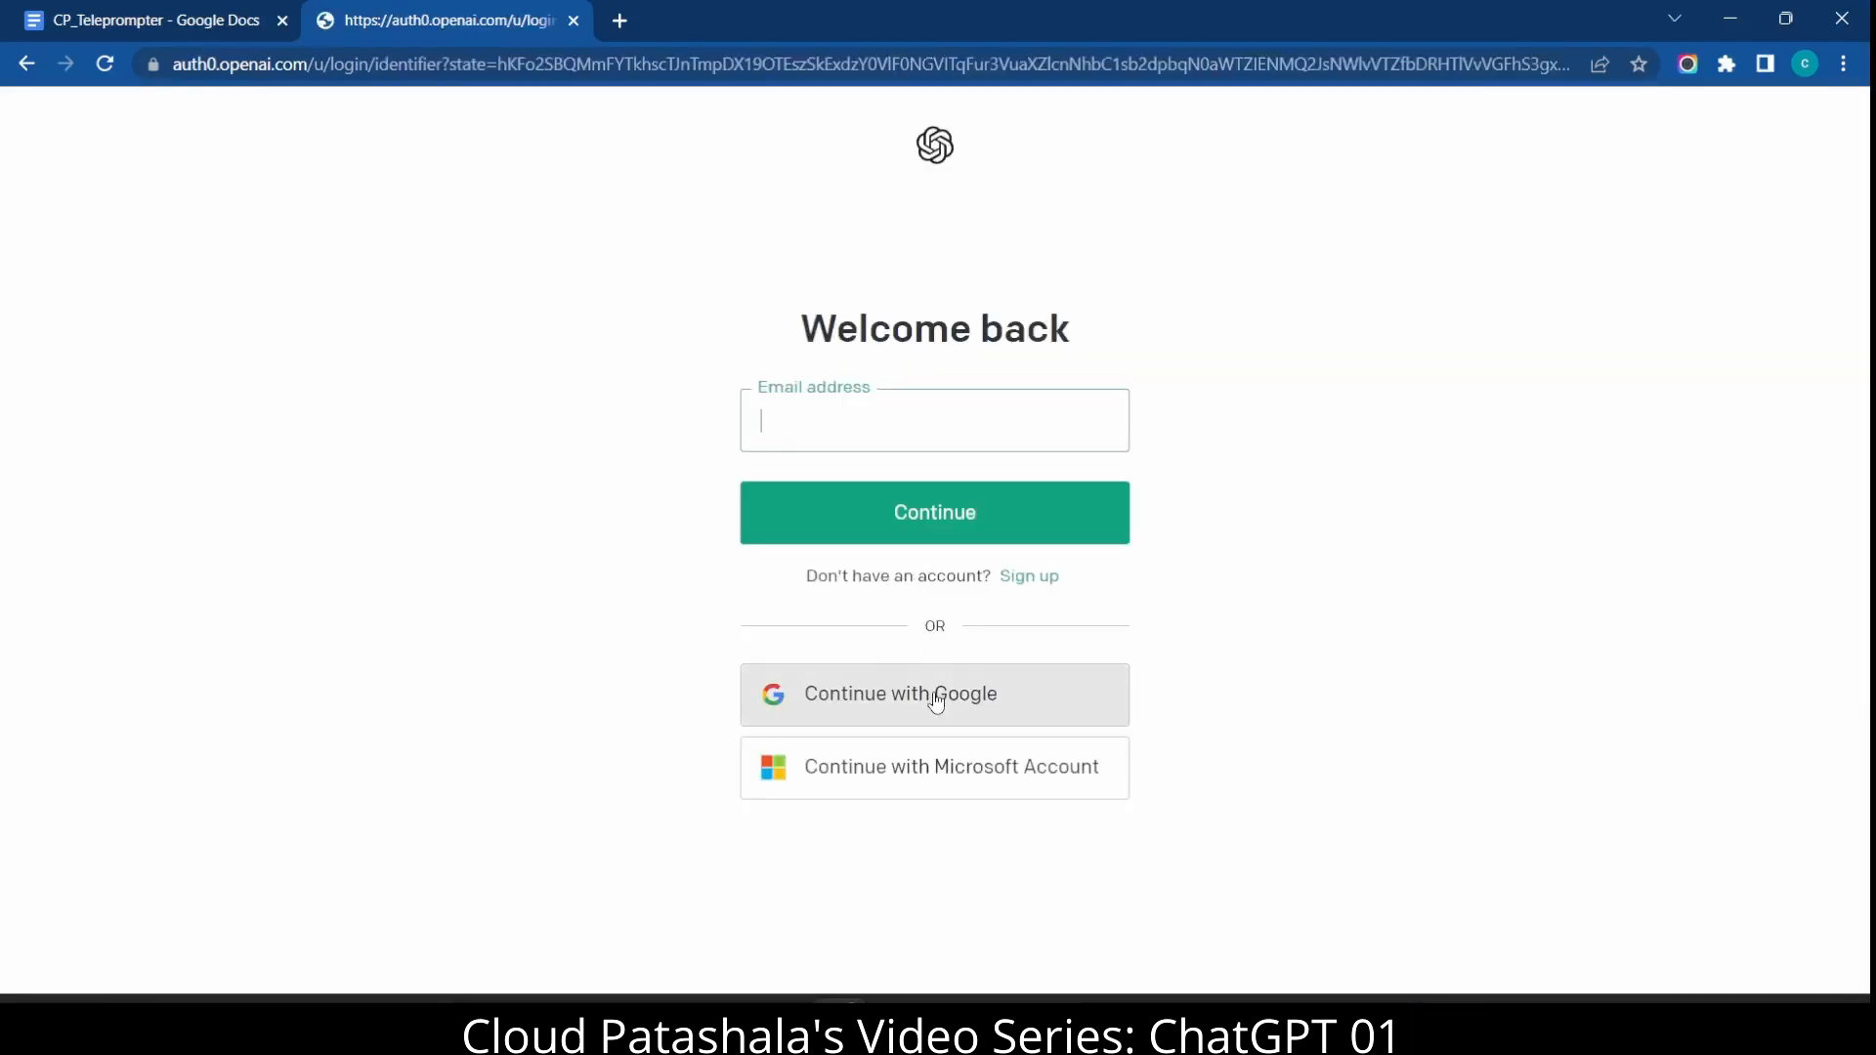
left_click(934, 693)
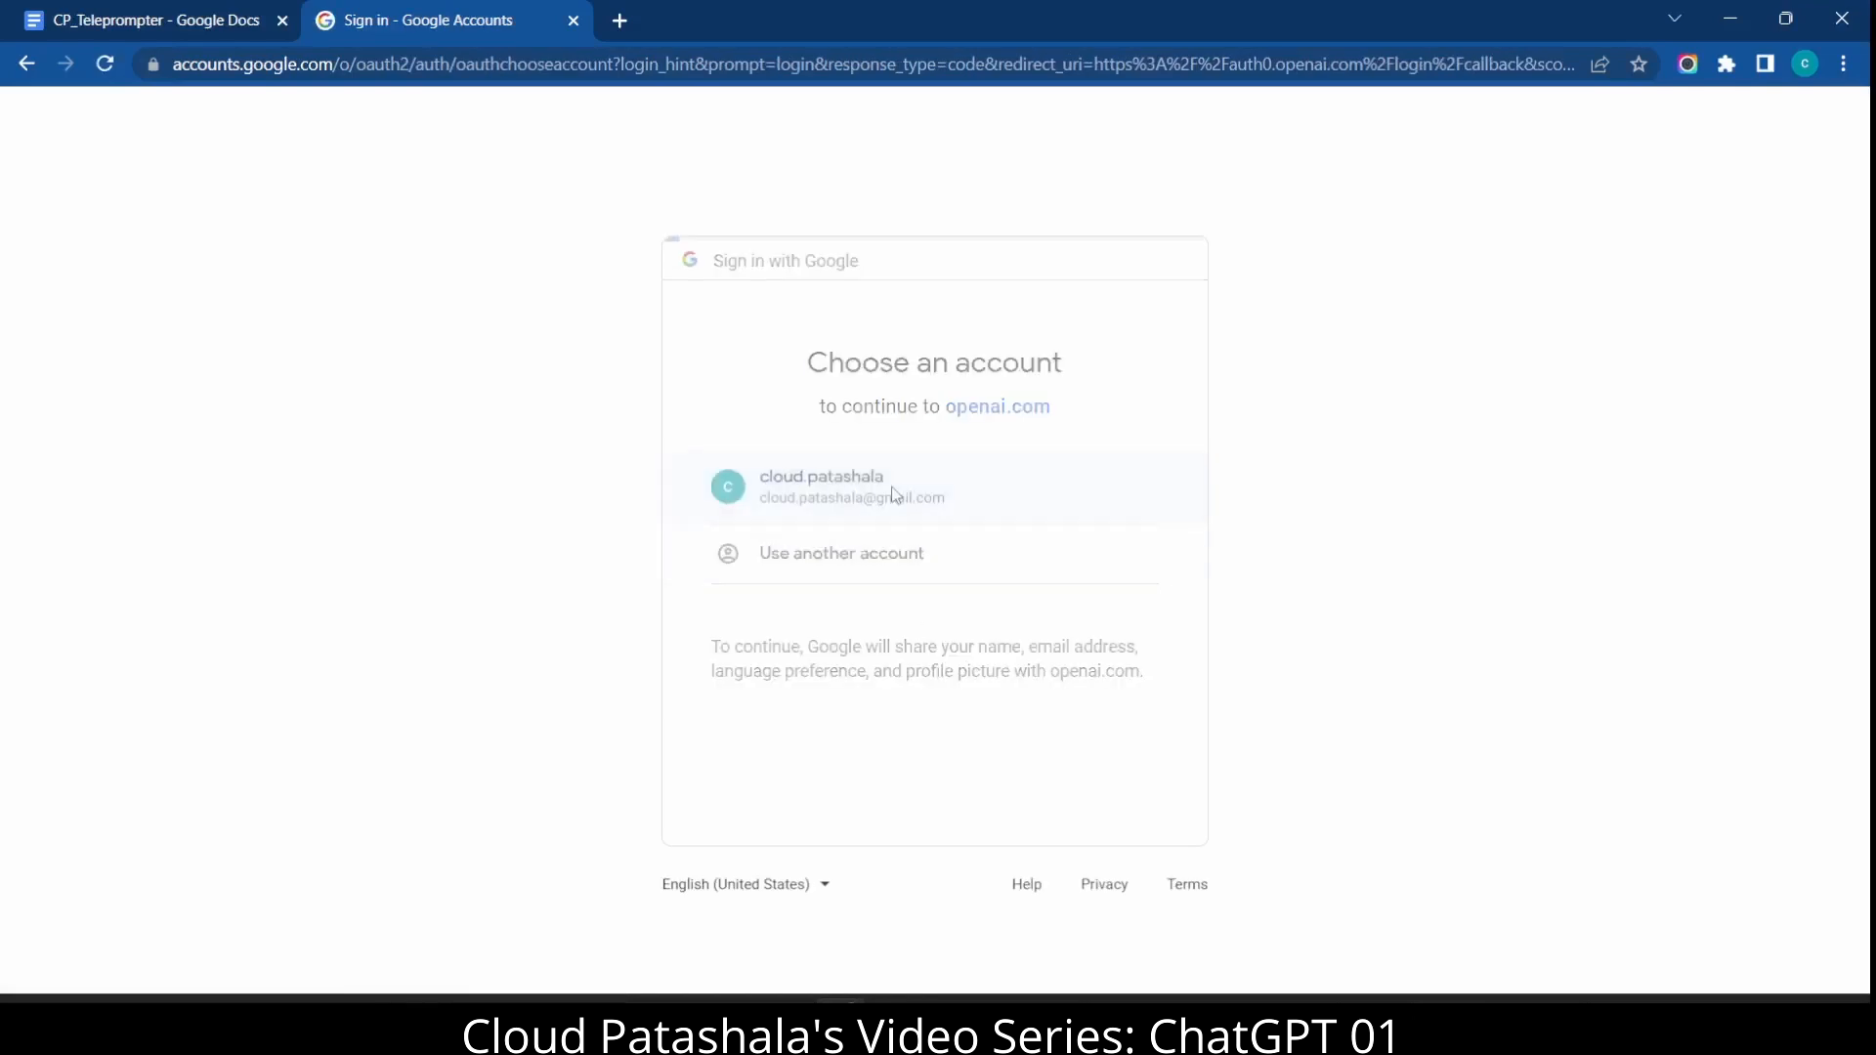
left_click(850, 487)
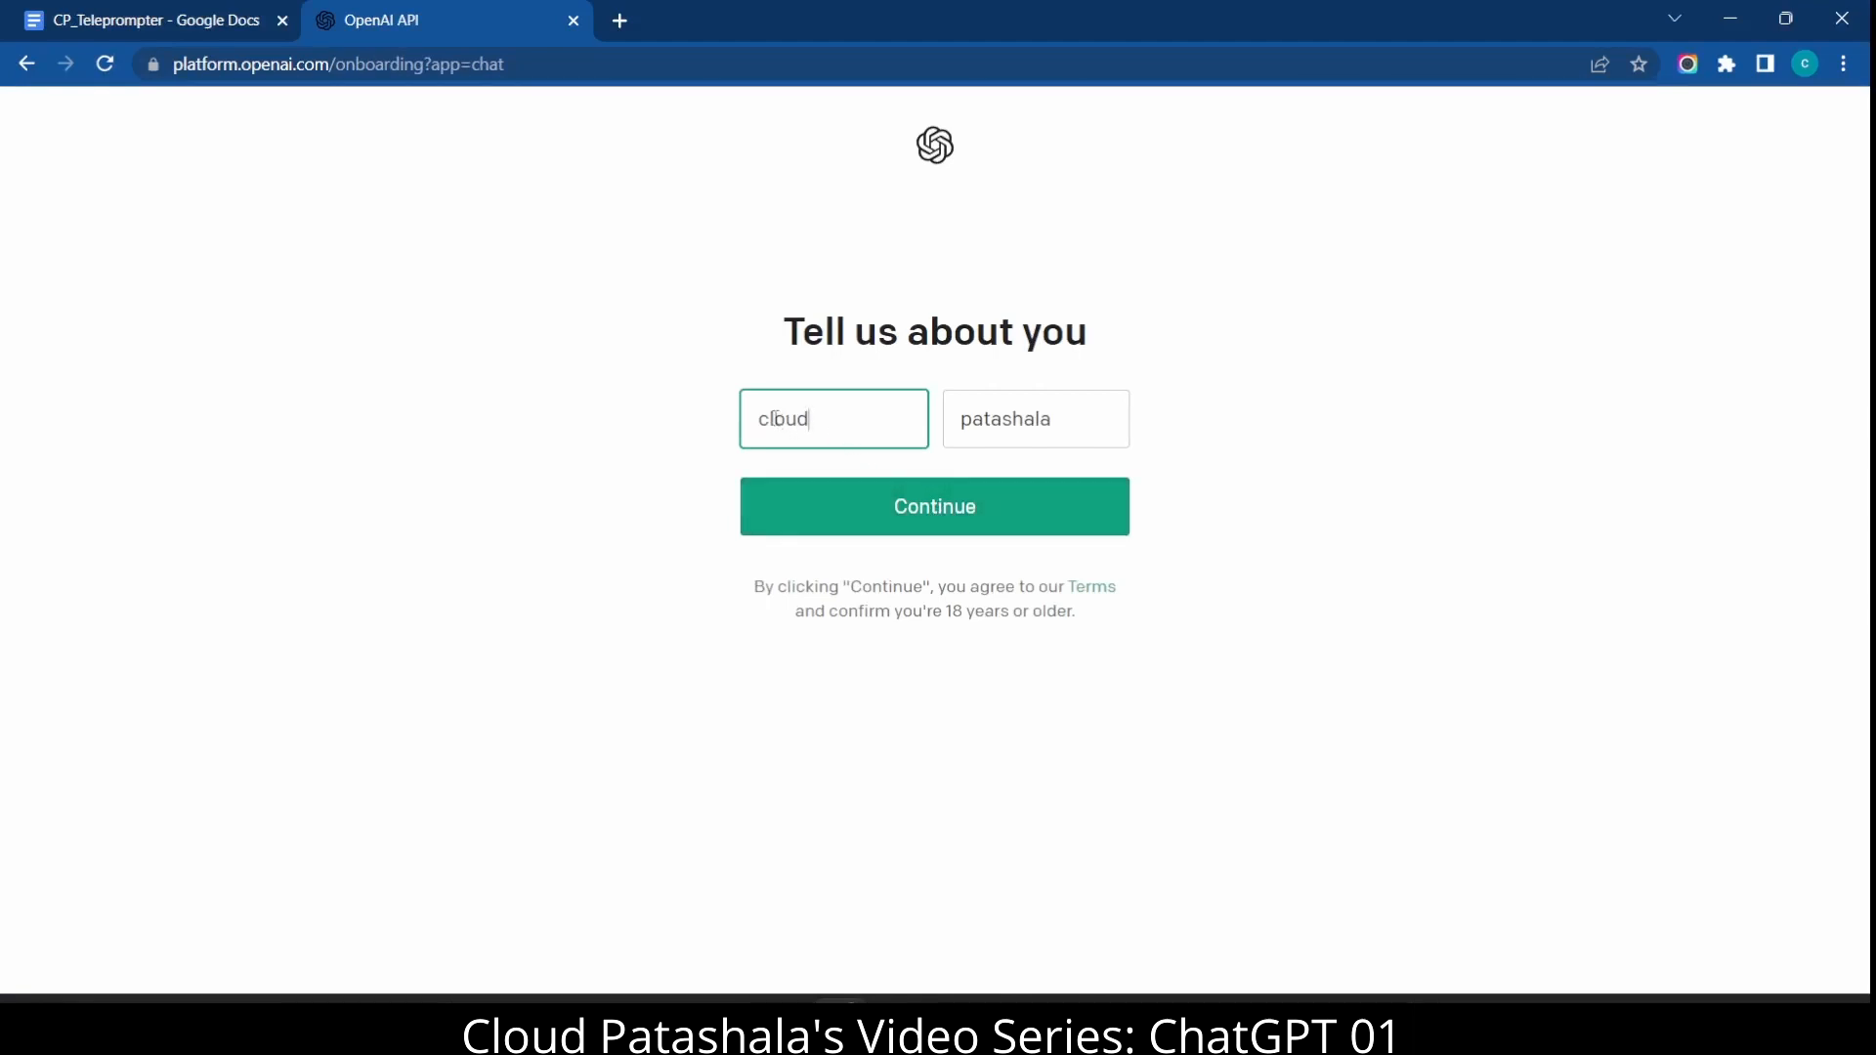
- Retype the first name as 'Cloud', capitalise the last name, and continue through onboarding
key("Backspace")
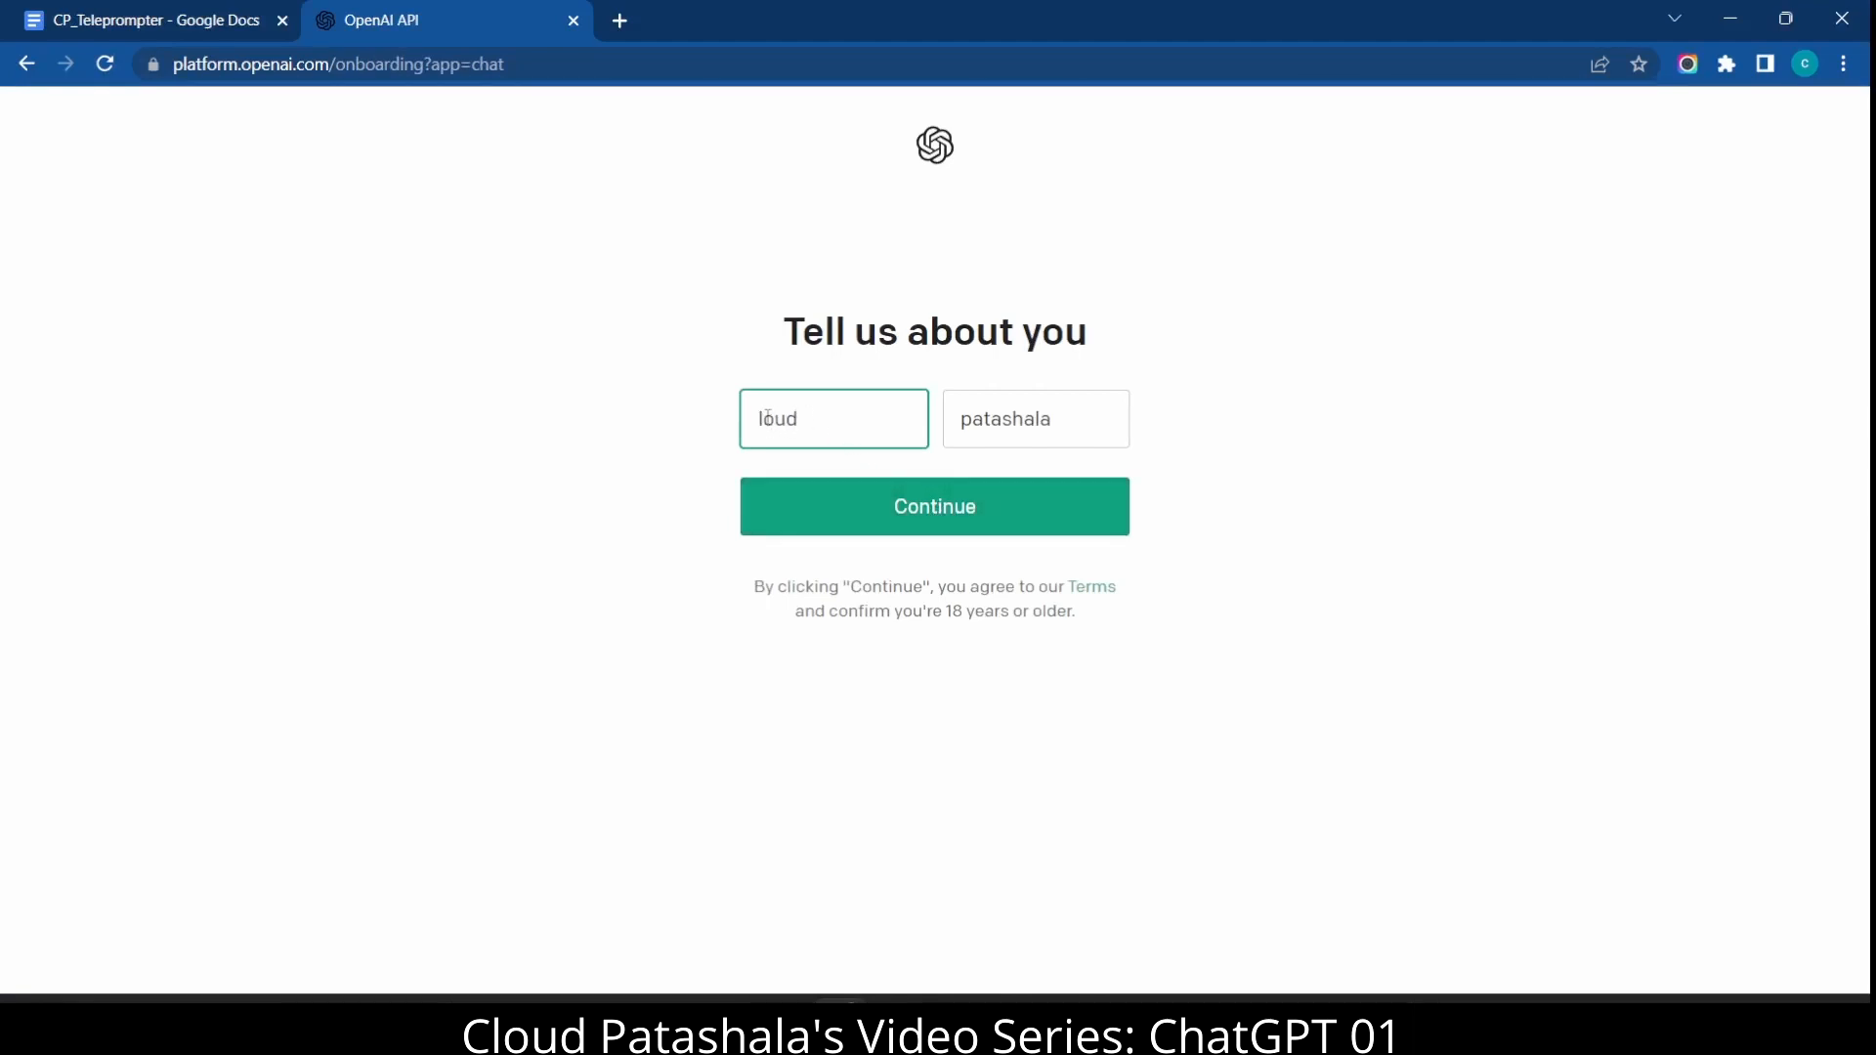
type("Cloud")
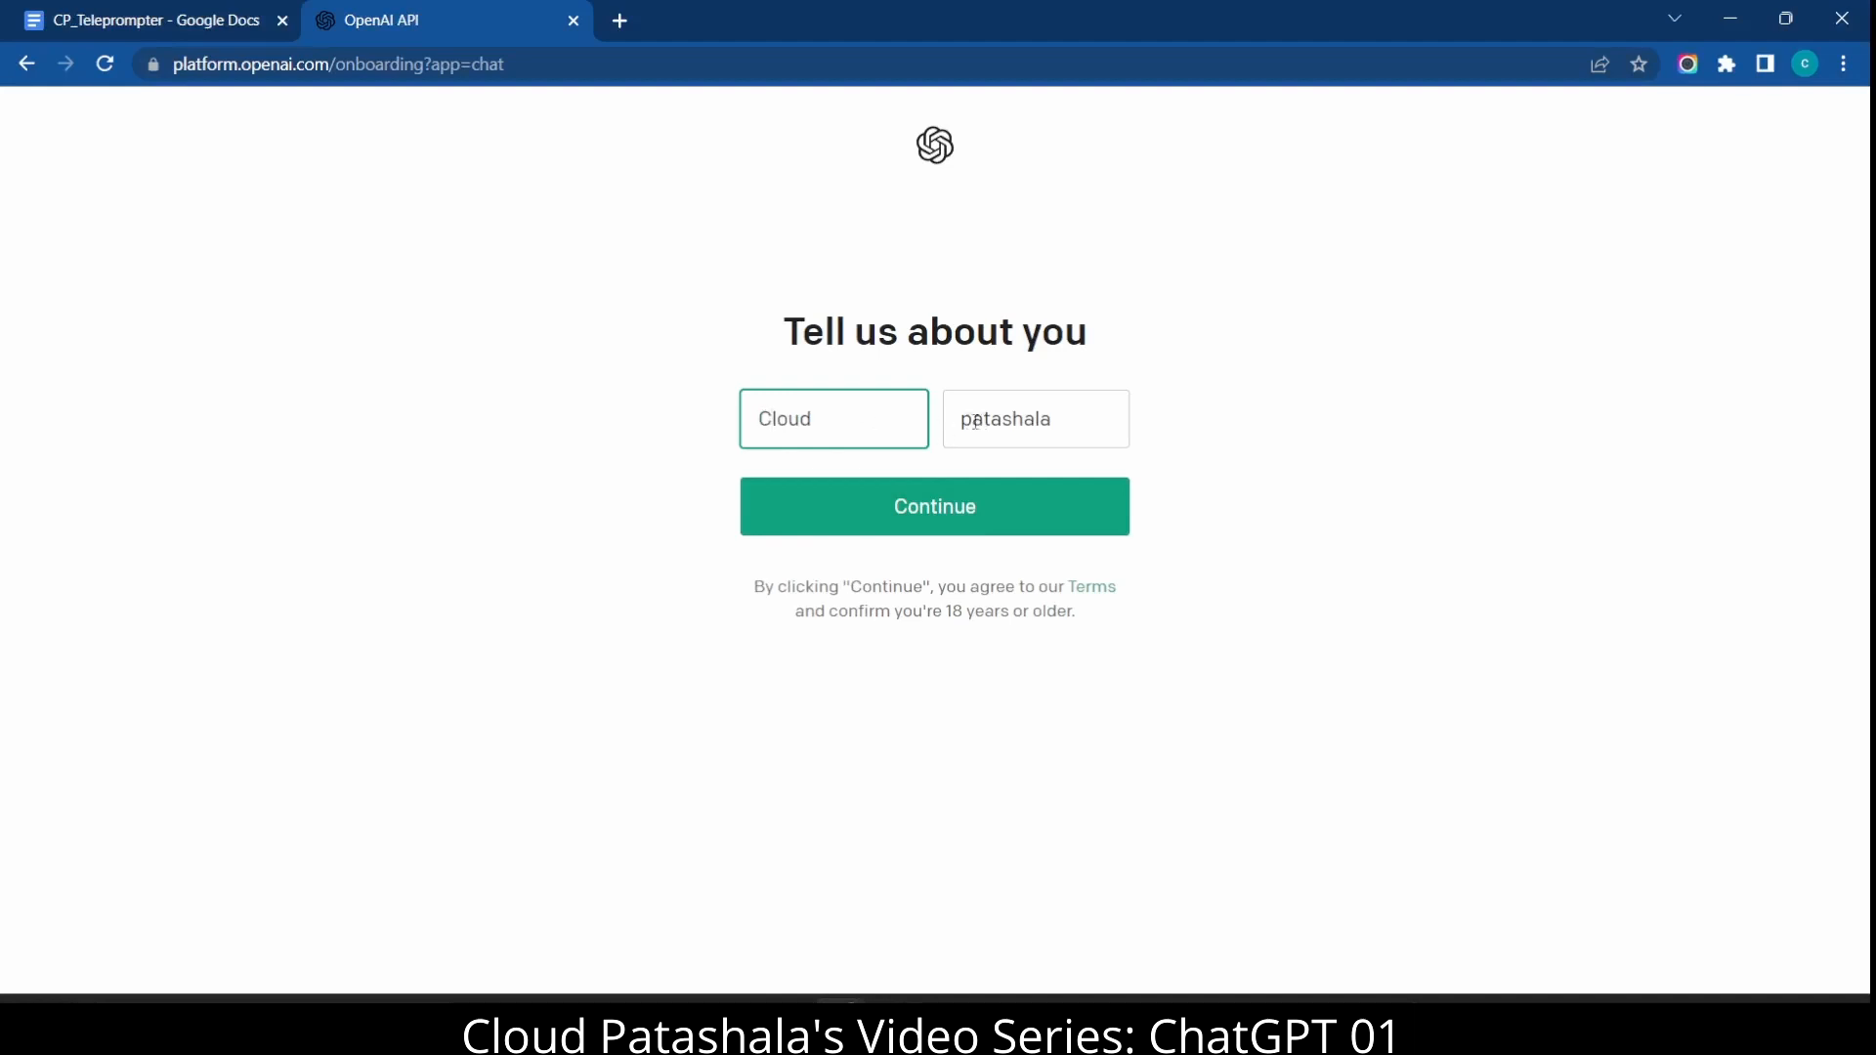
left_click(1036, 418)
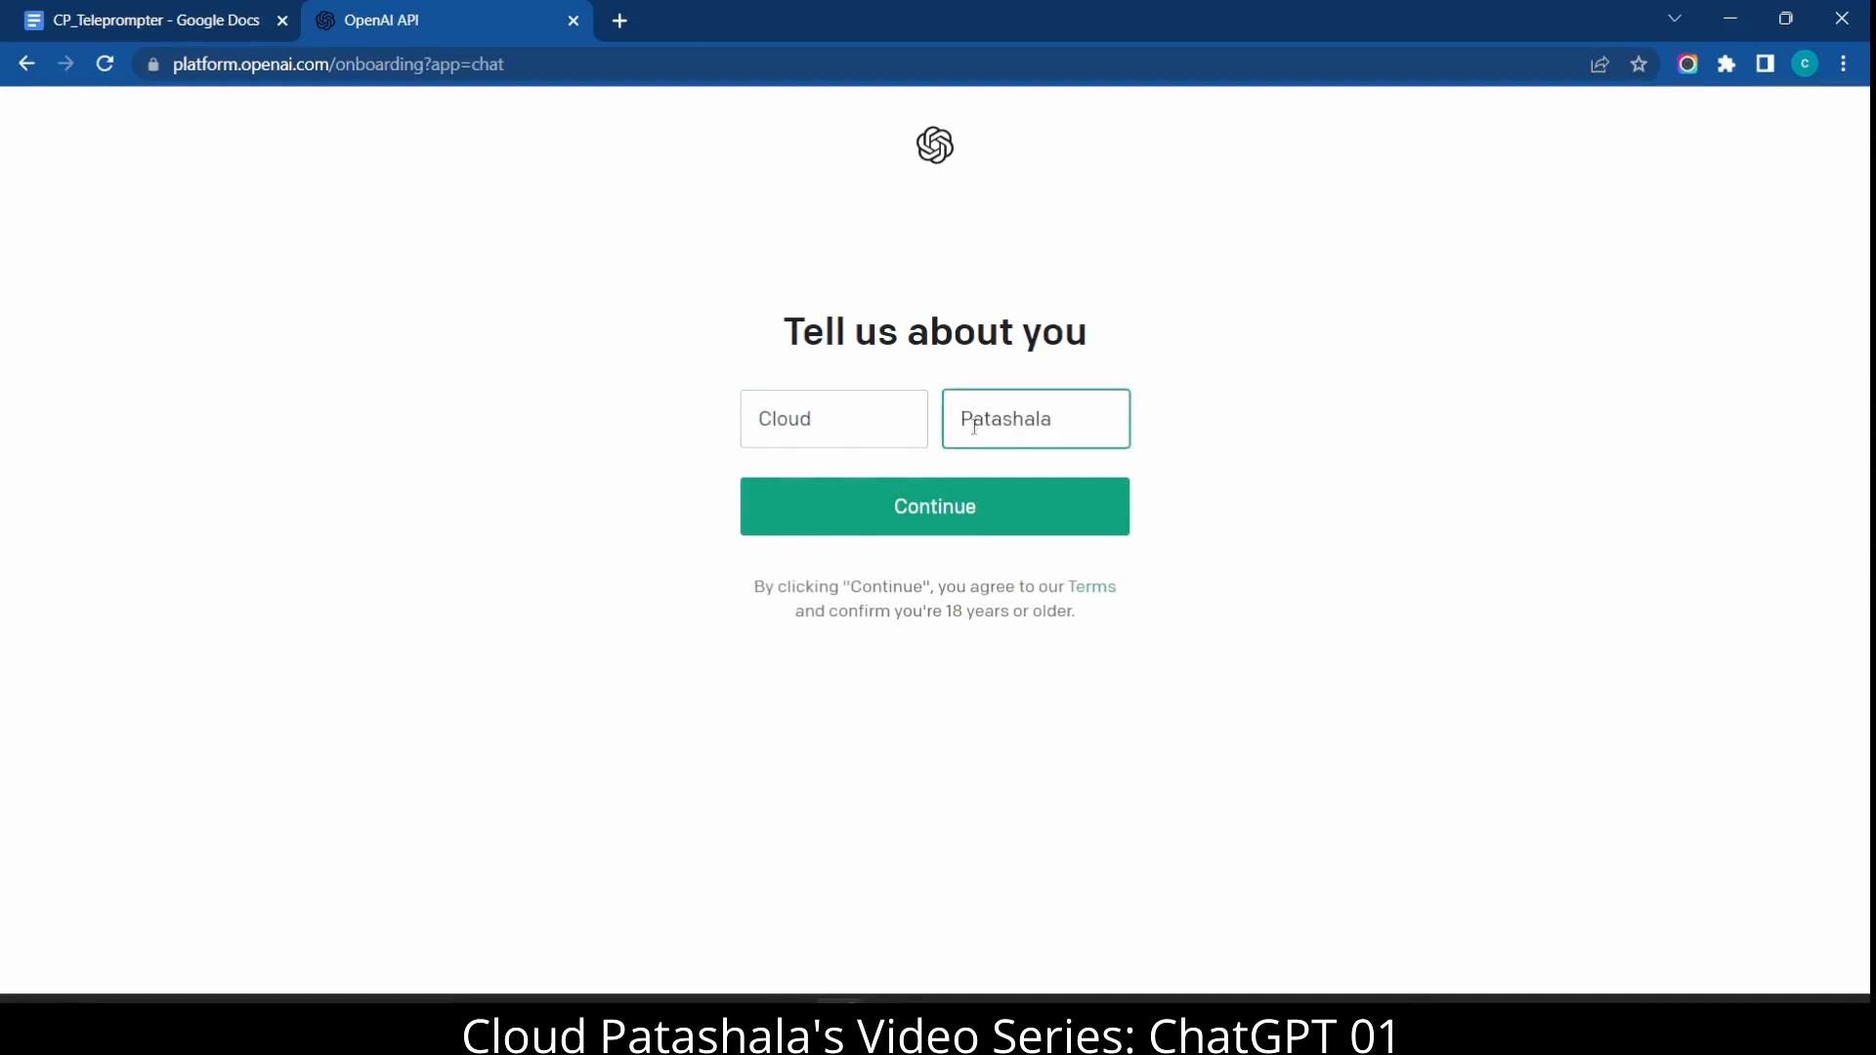
left_click(934, 504)
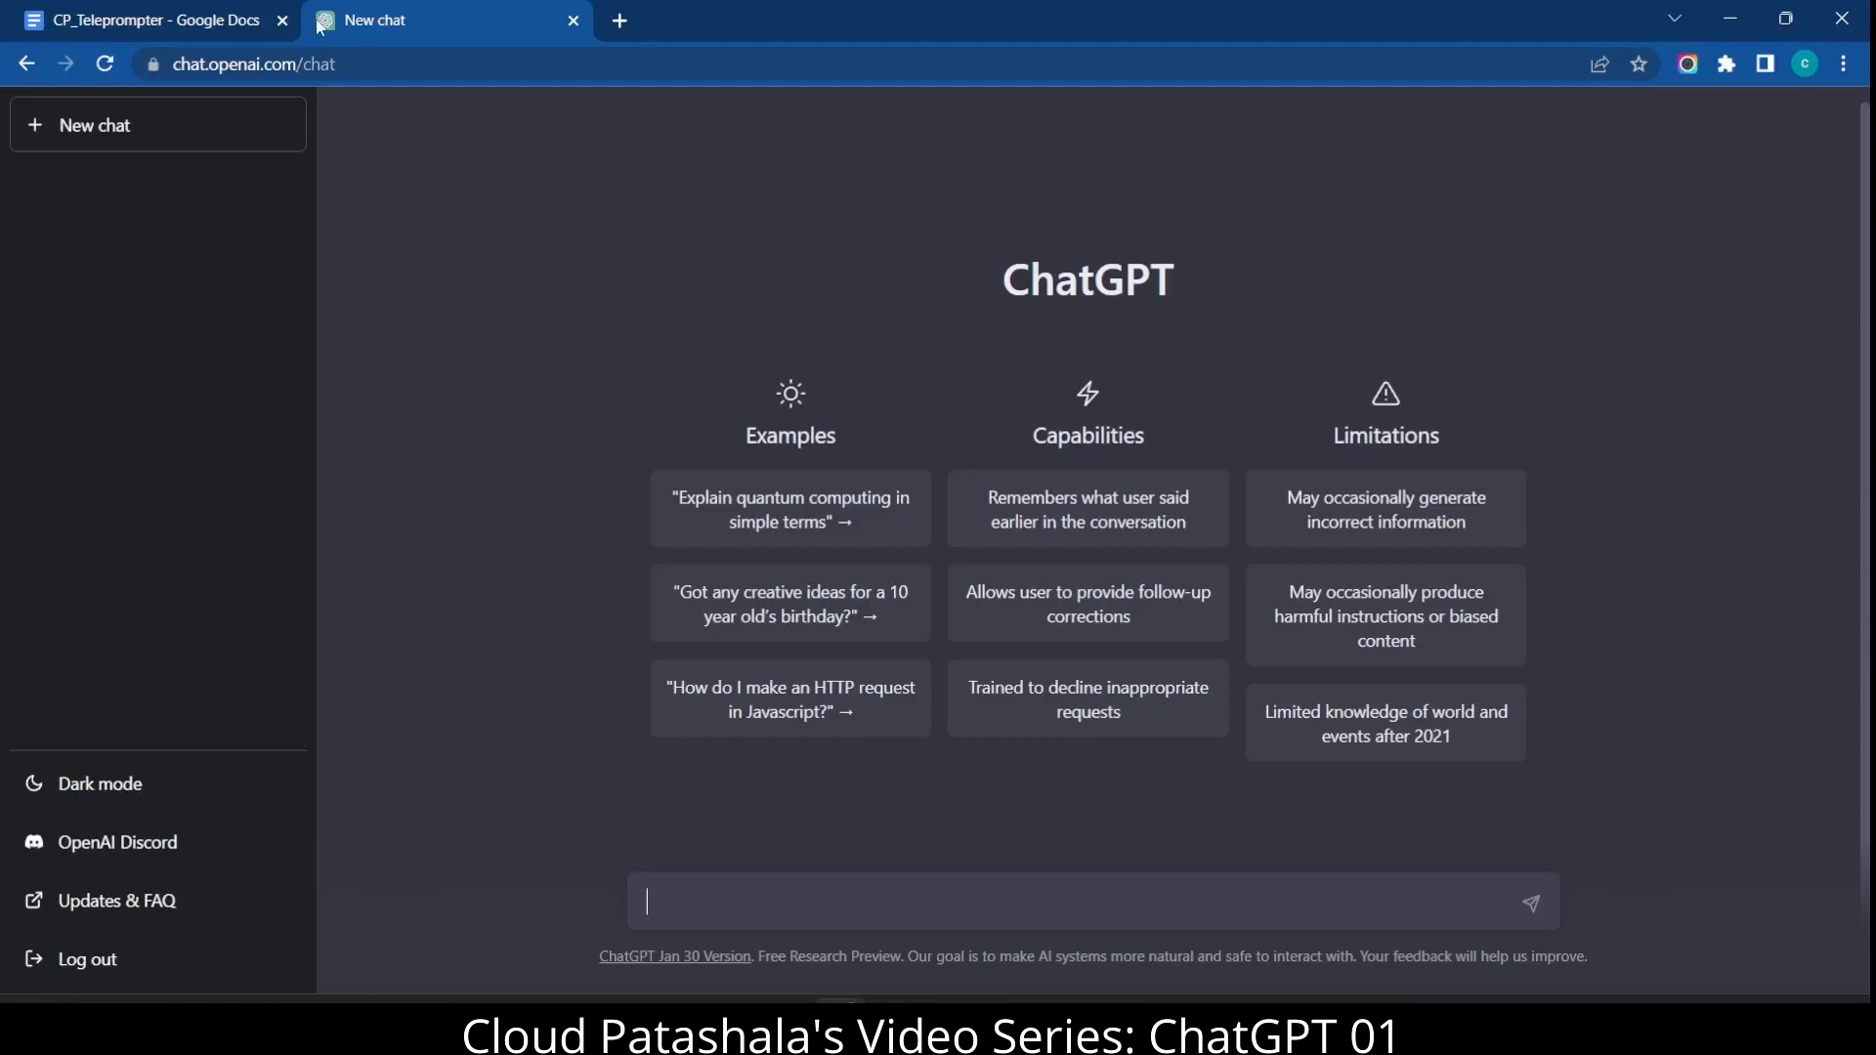
mouse_move(1180, 297)
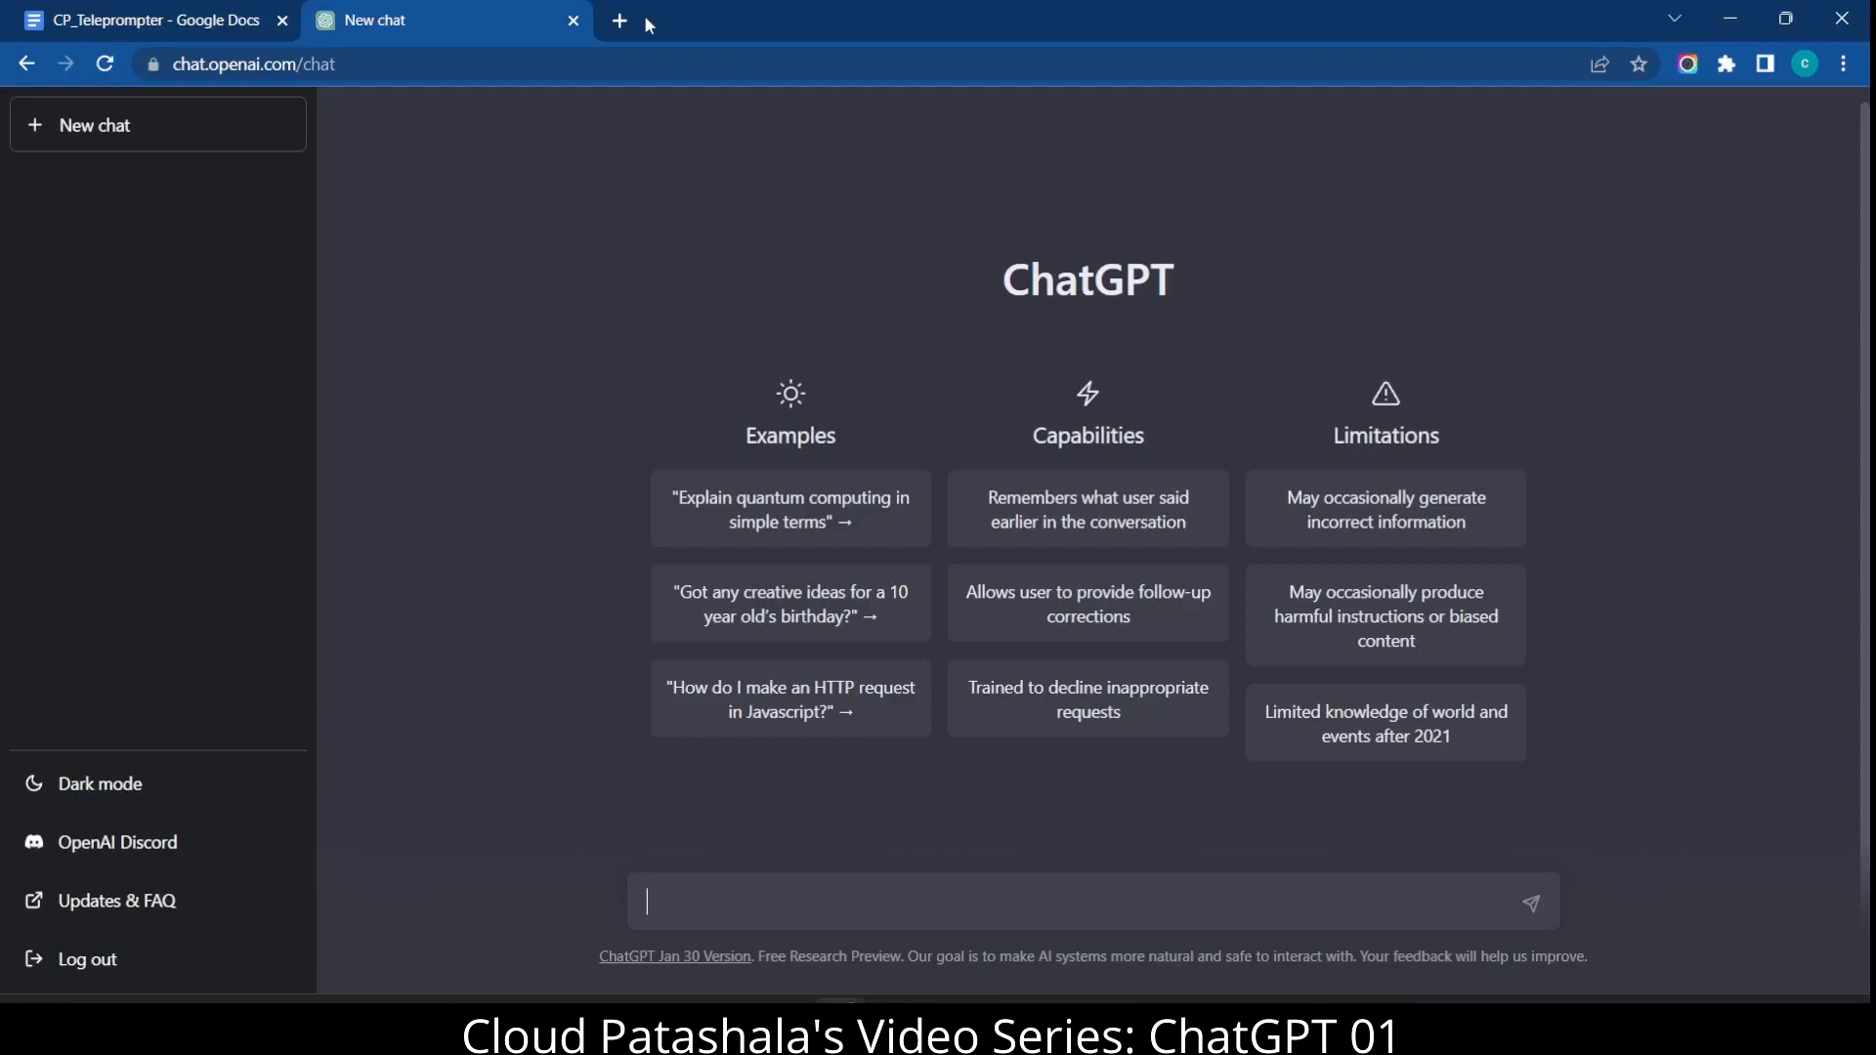
mouse_move(1179, 297)
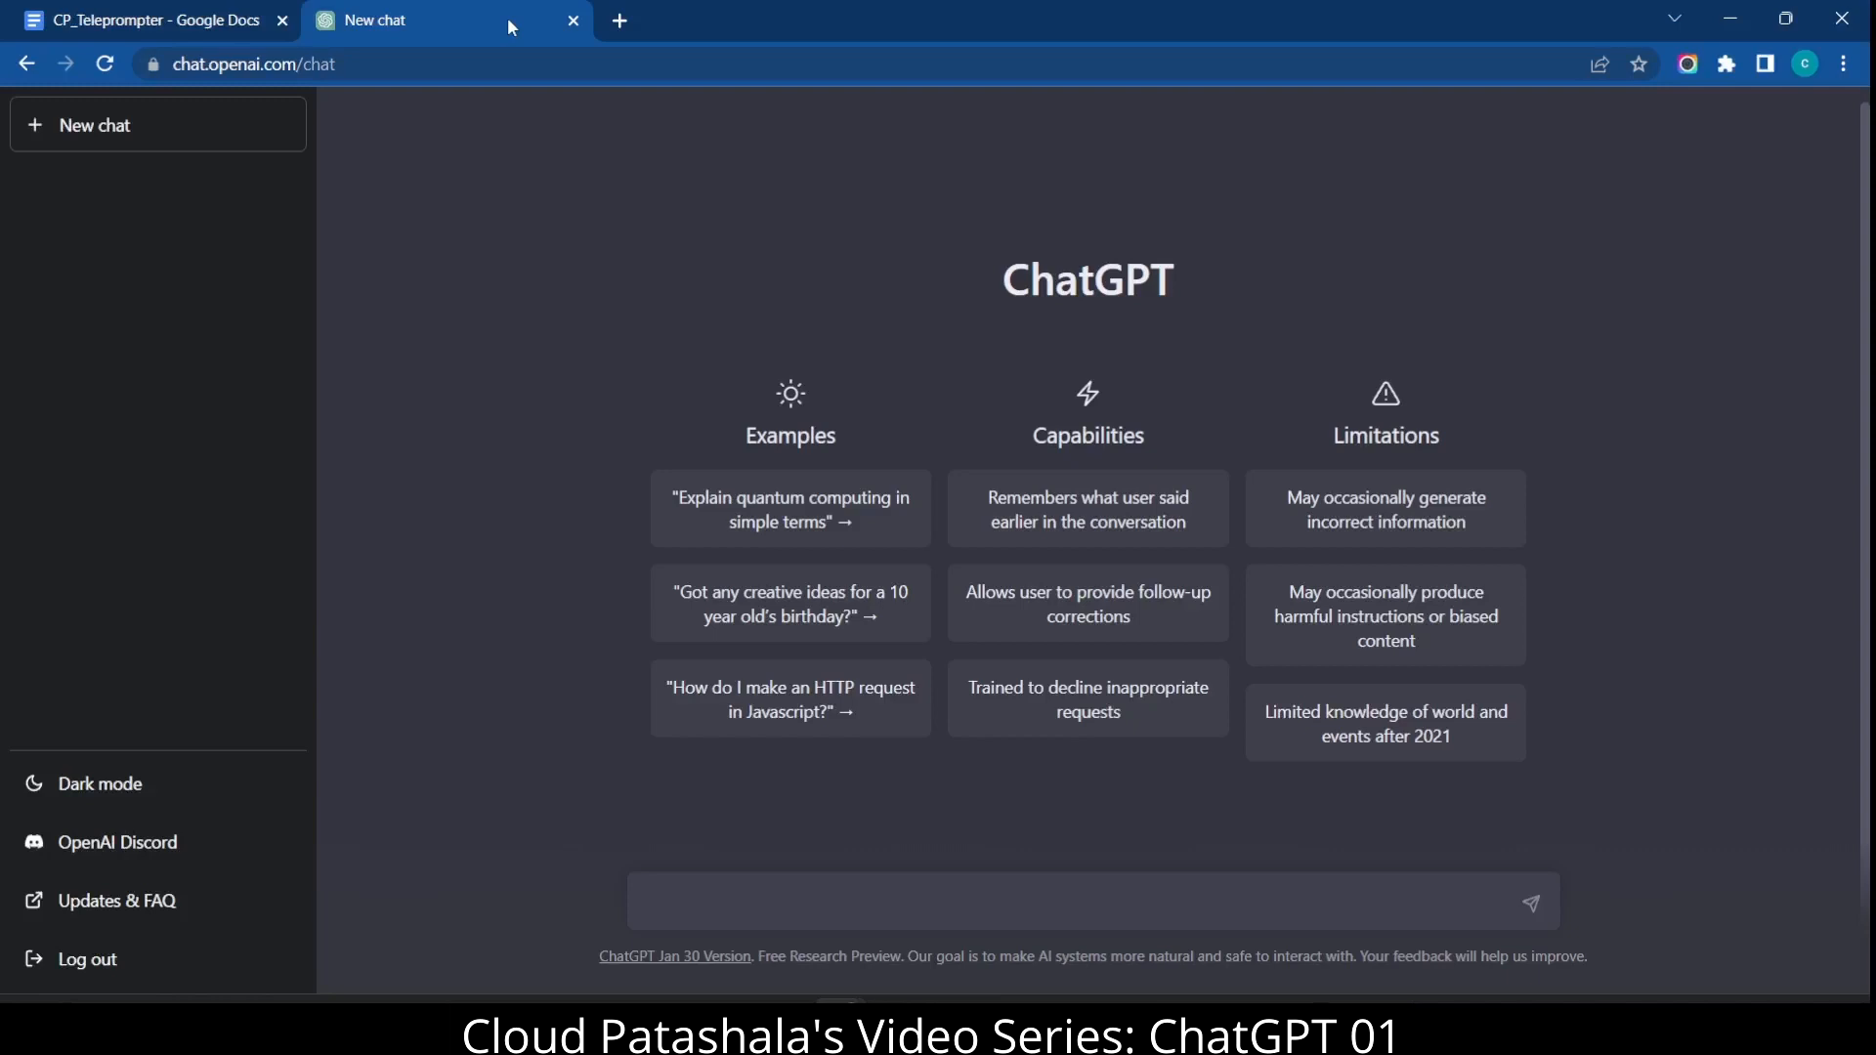
left_click(1077, 901)
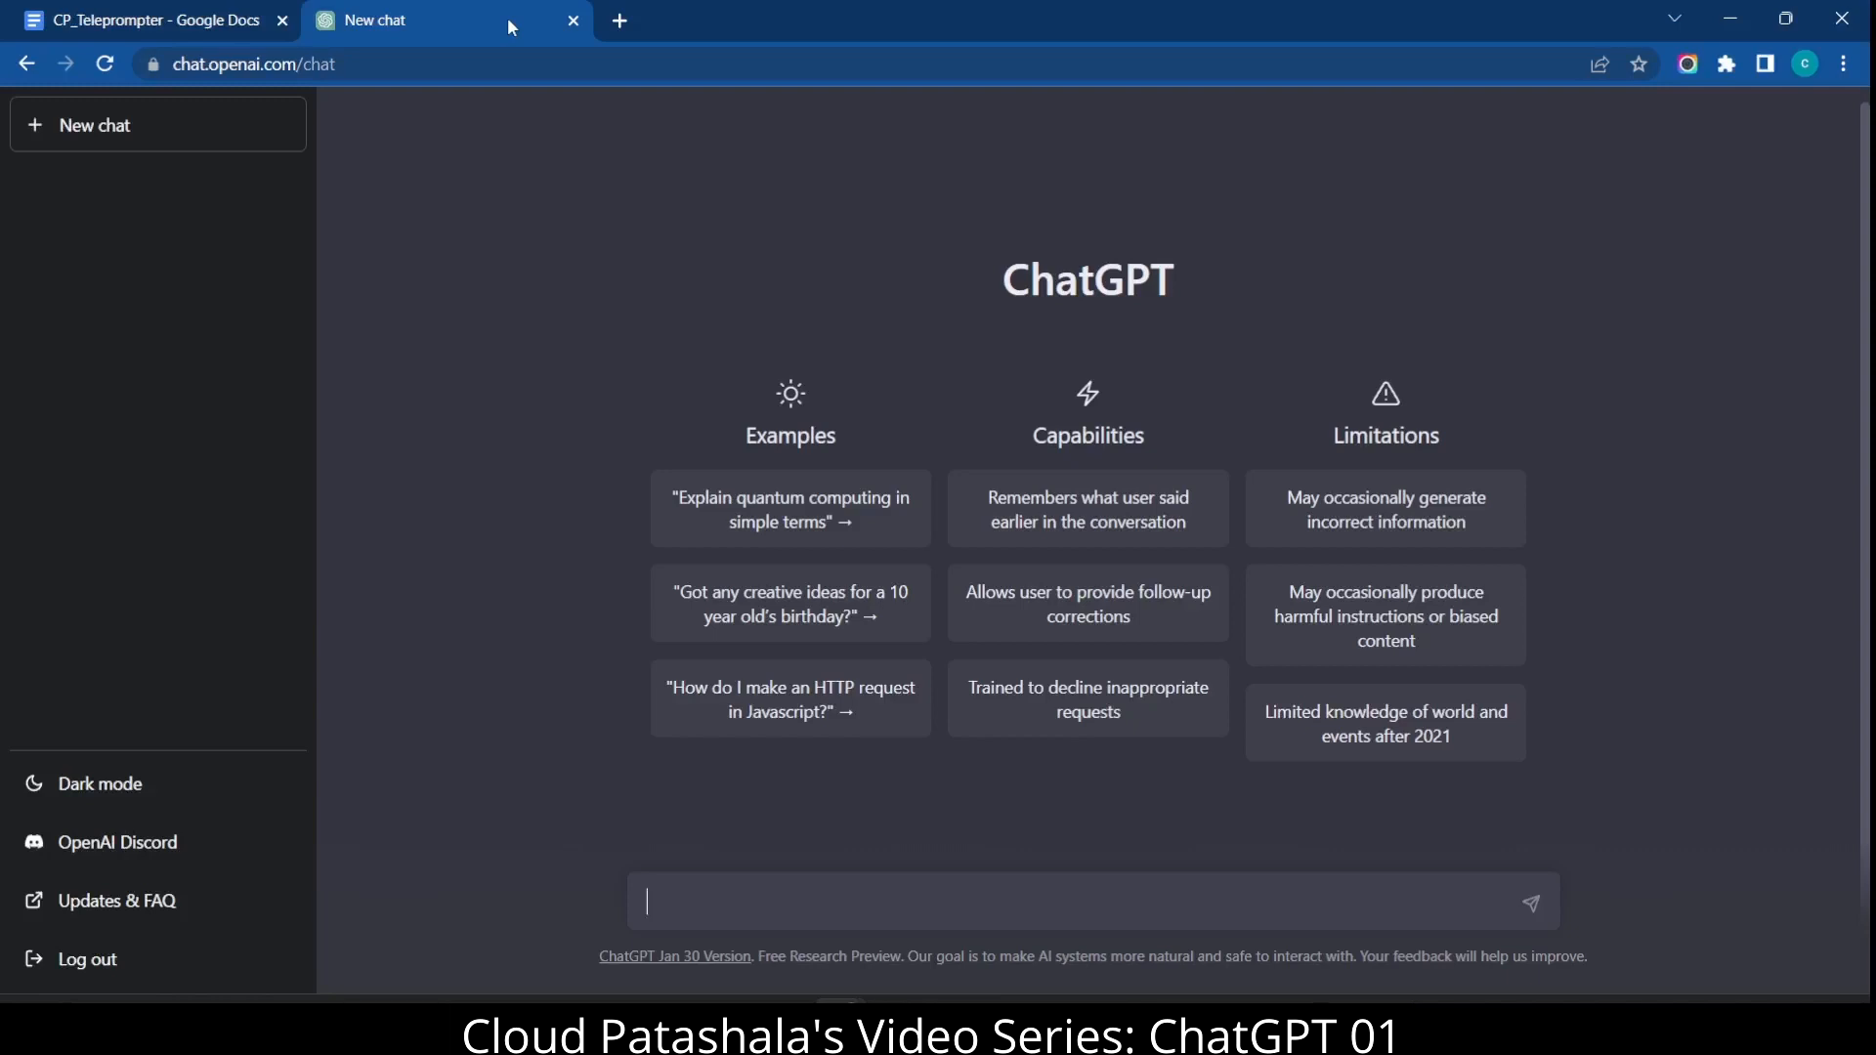
type("Write")
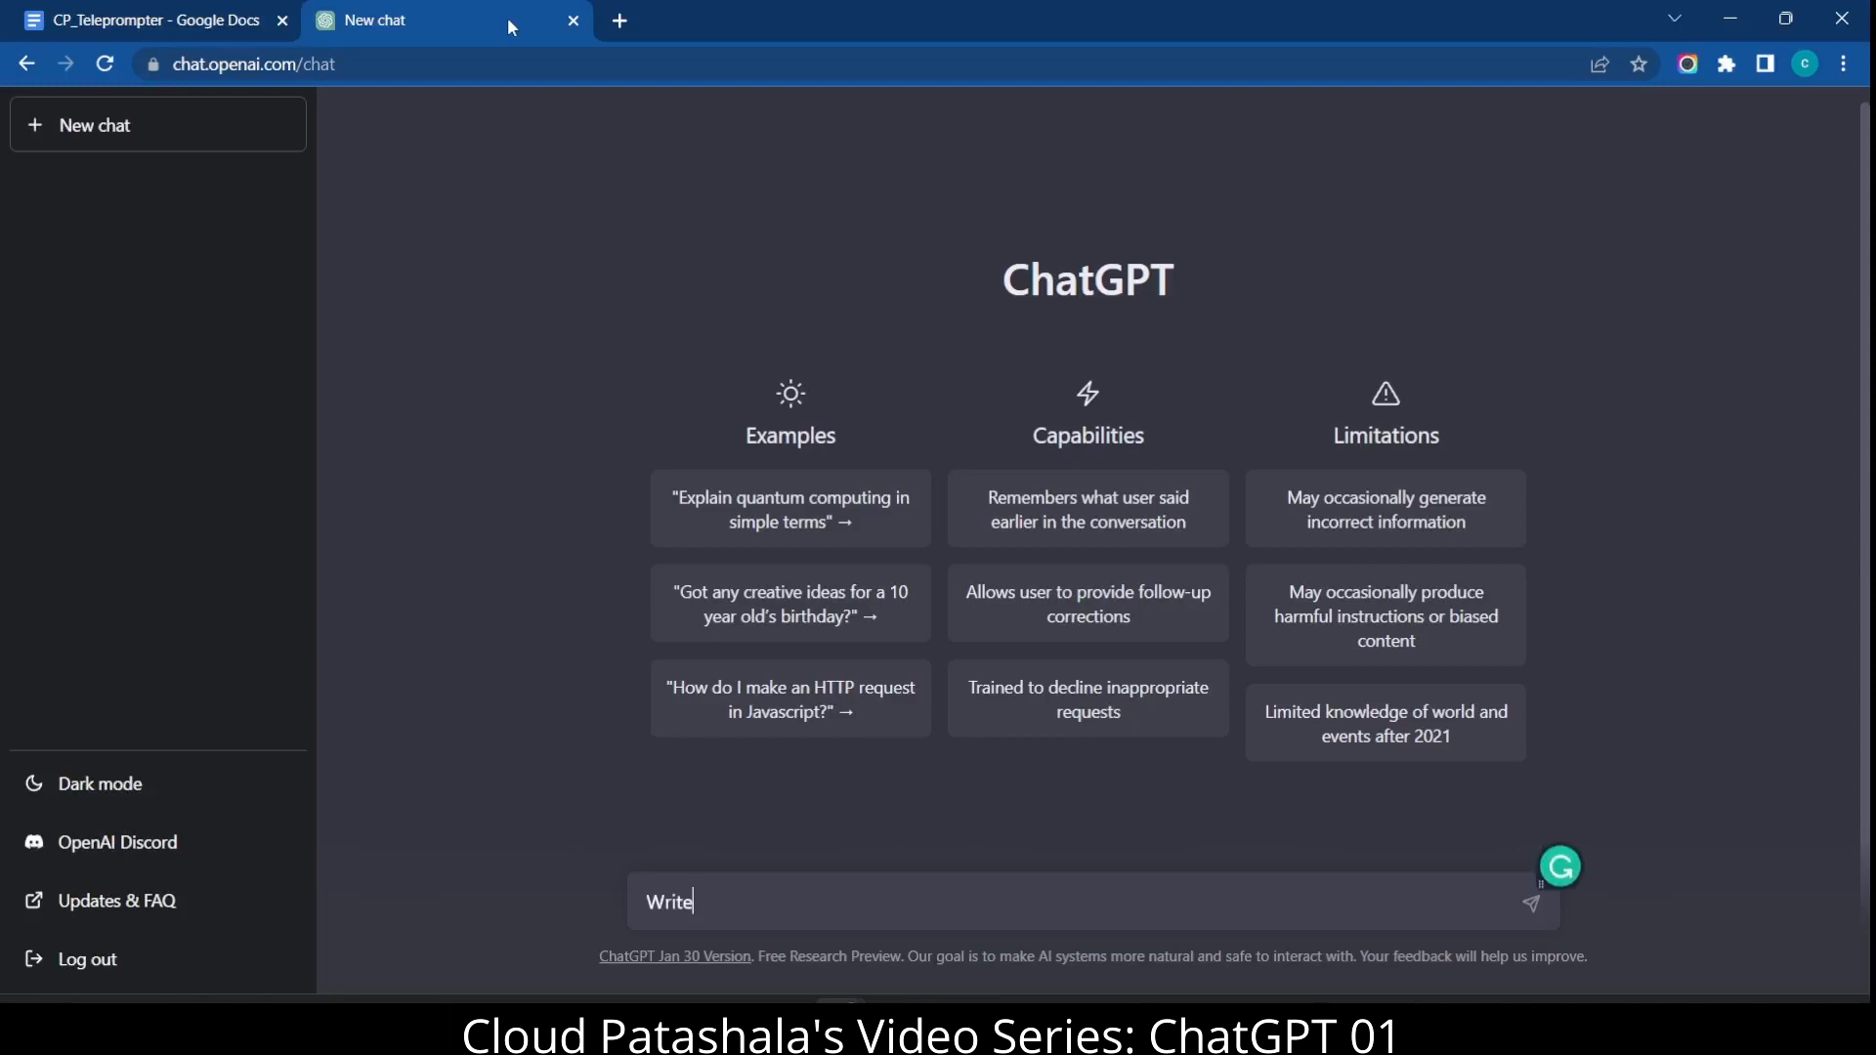
type("a 1000 wor")
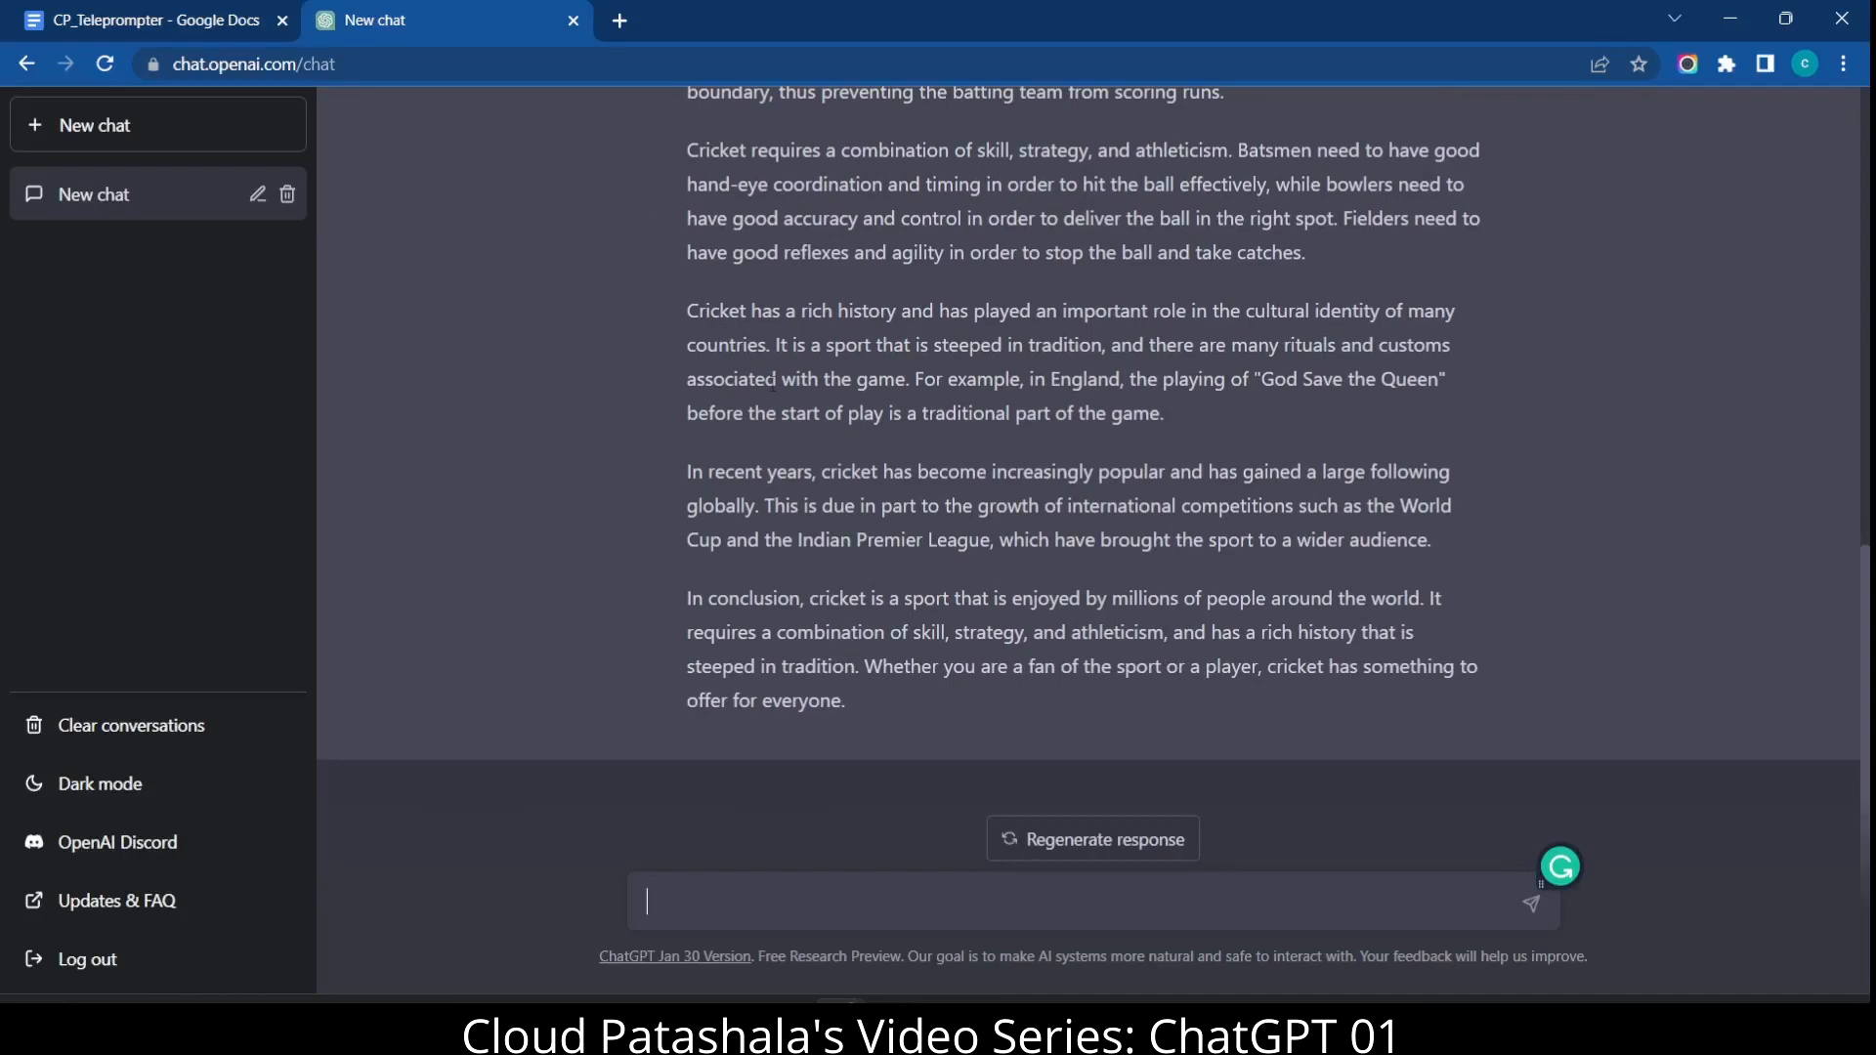
scroll("up", 3)
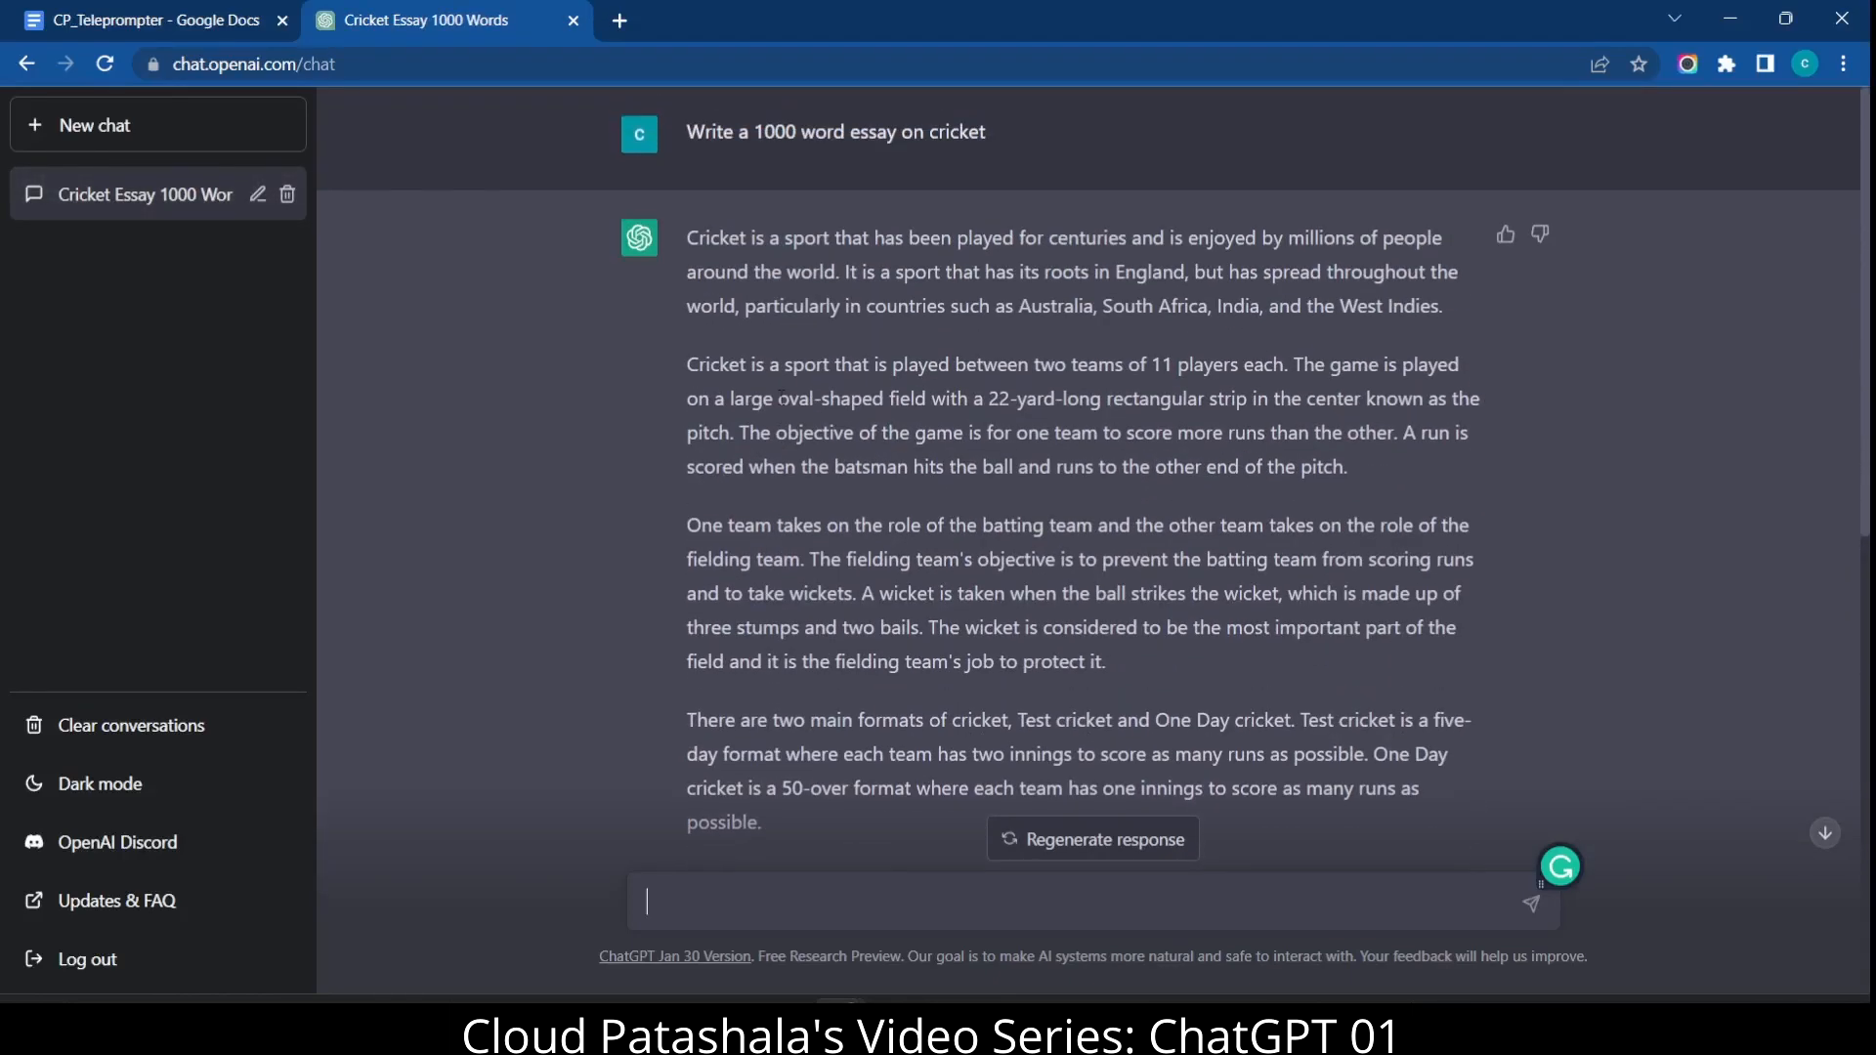
scroll("down", 3)
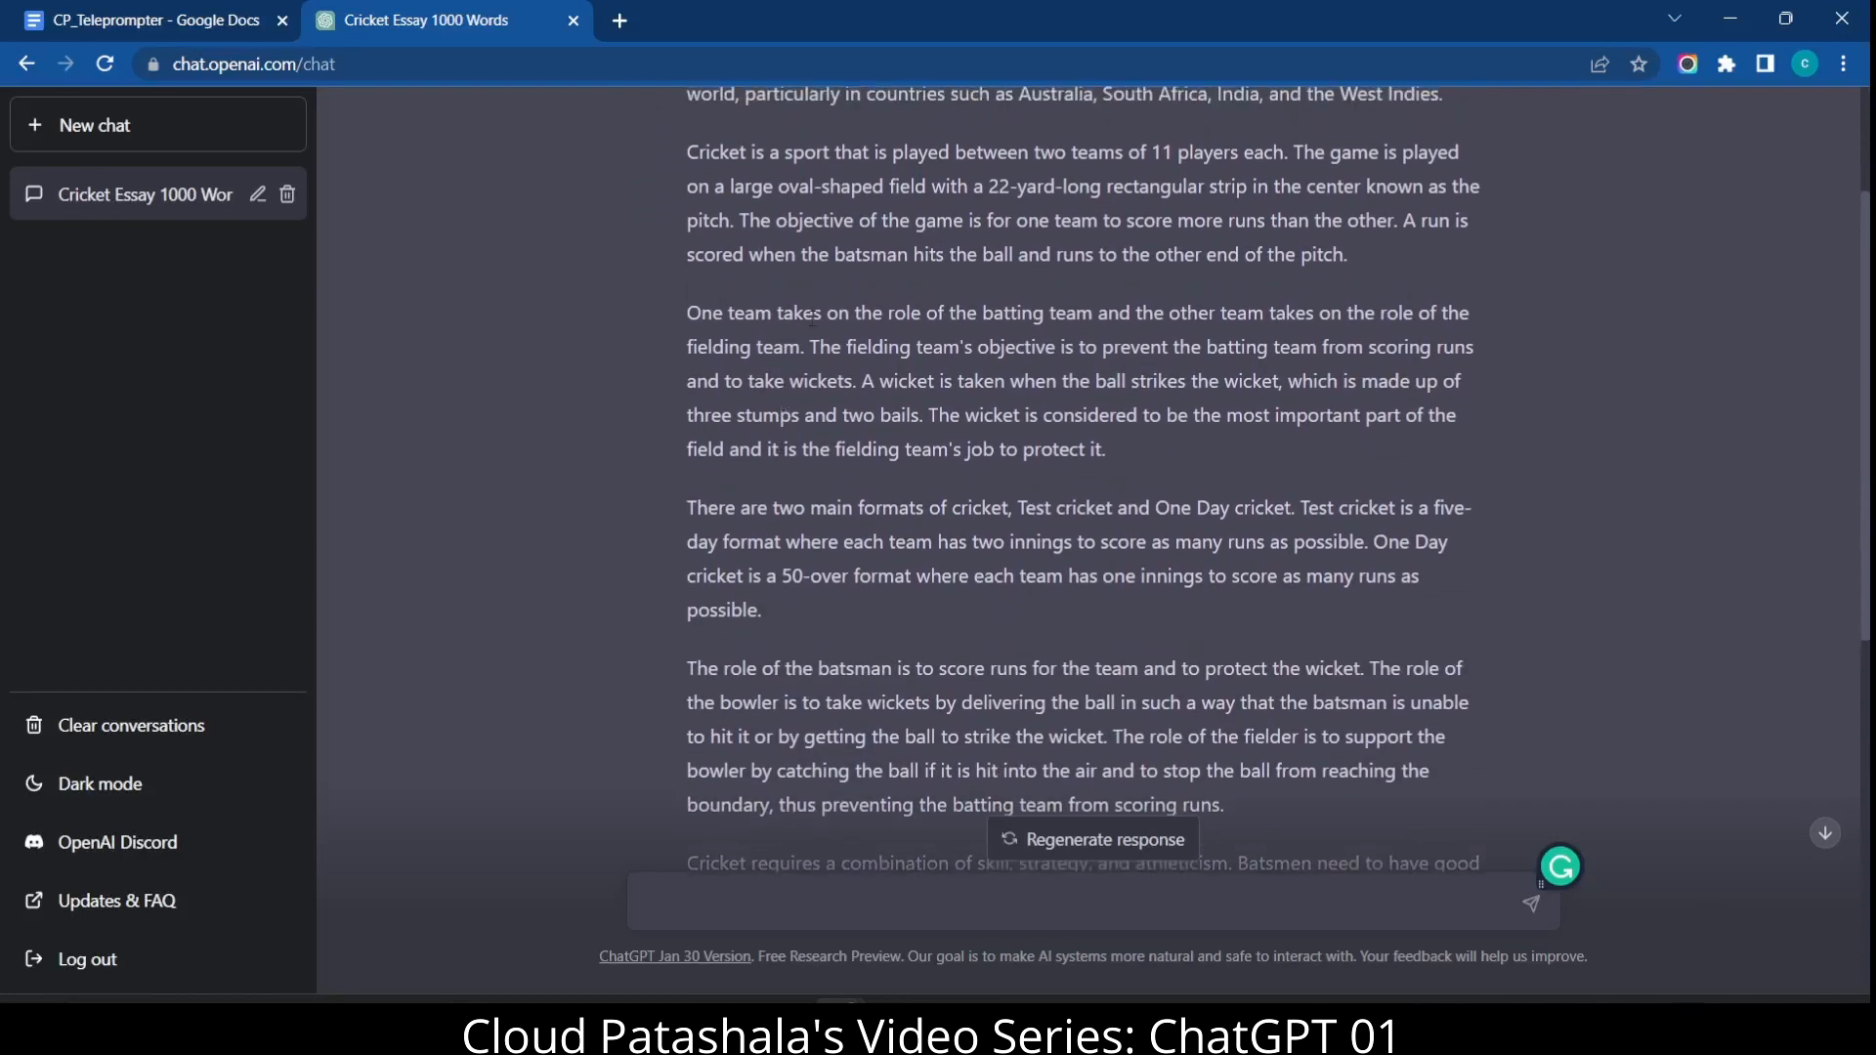
left_click_drag(850, 152, 966, 185)
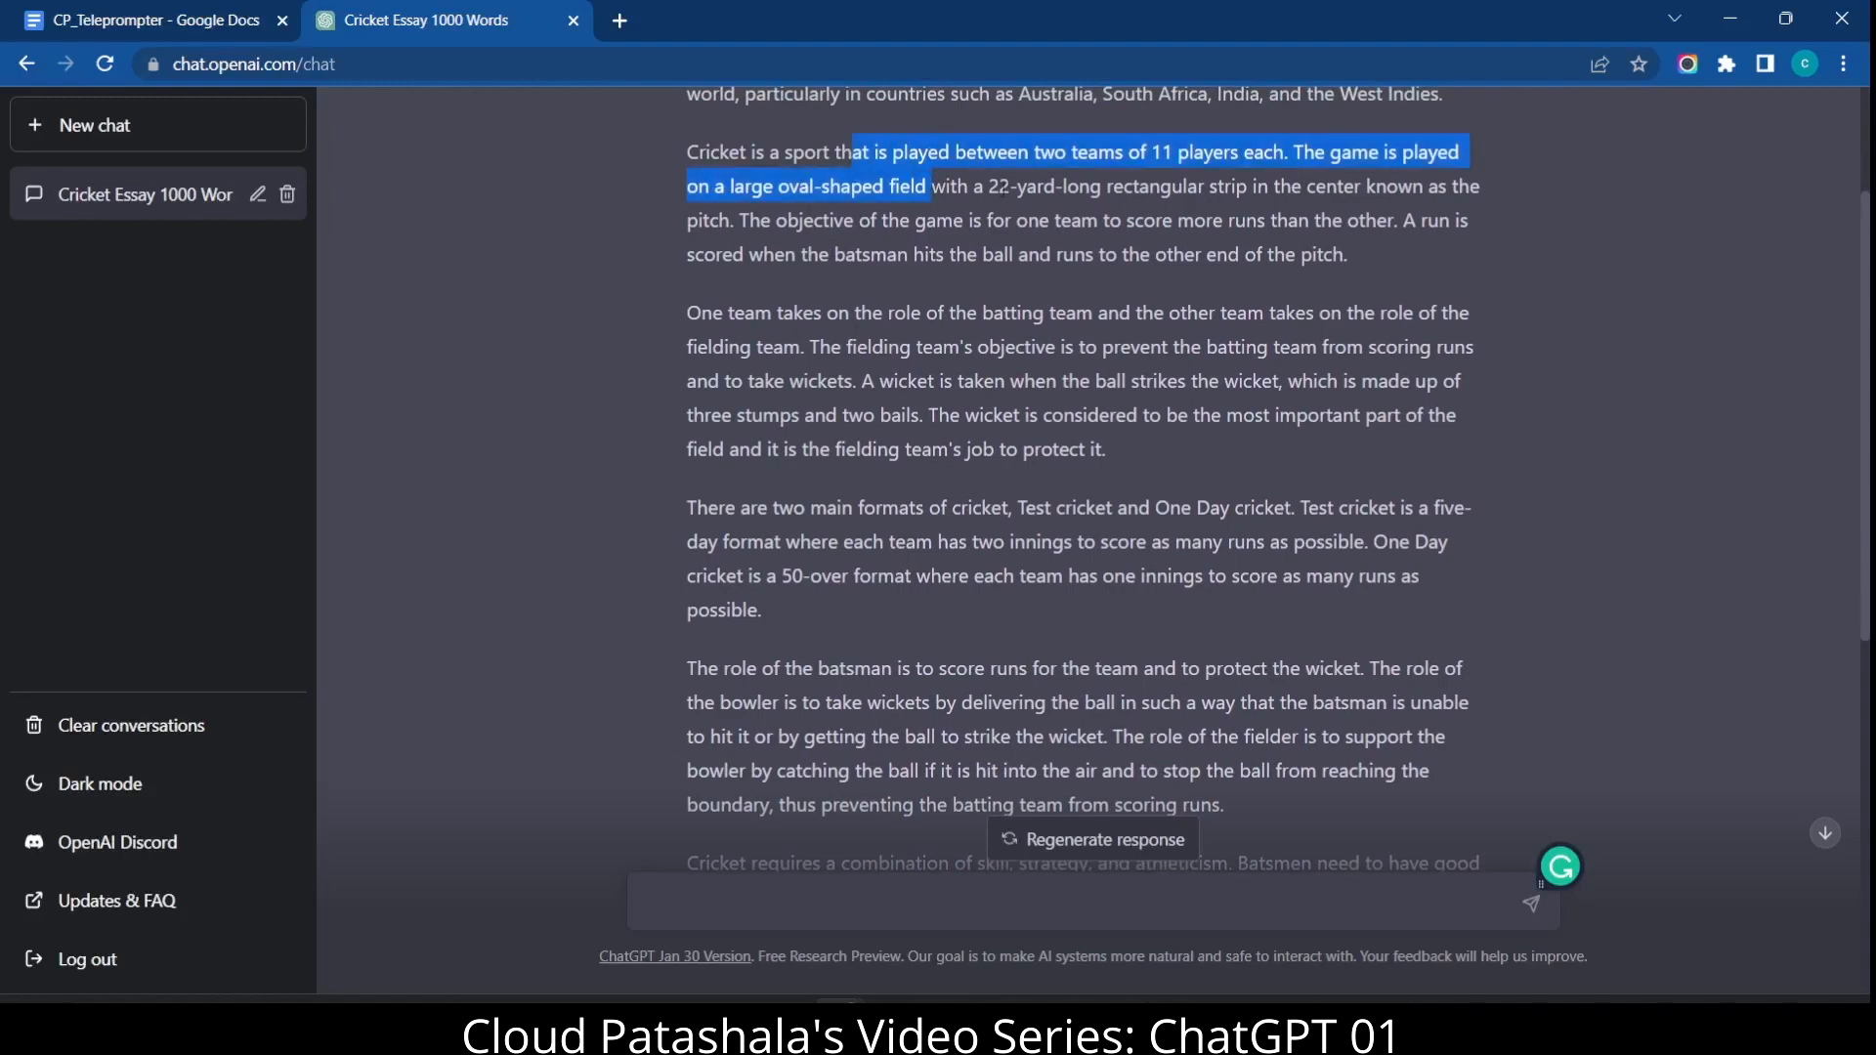
scroll("down", 3)
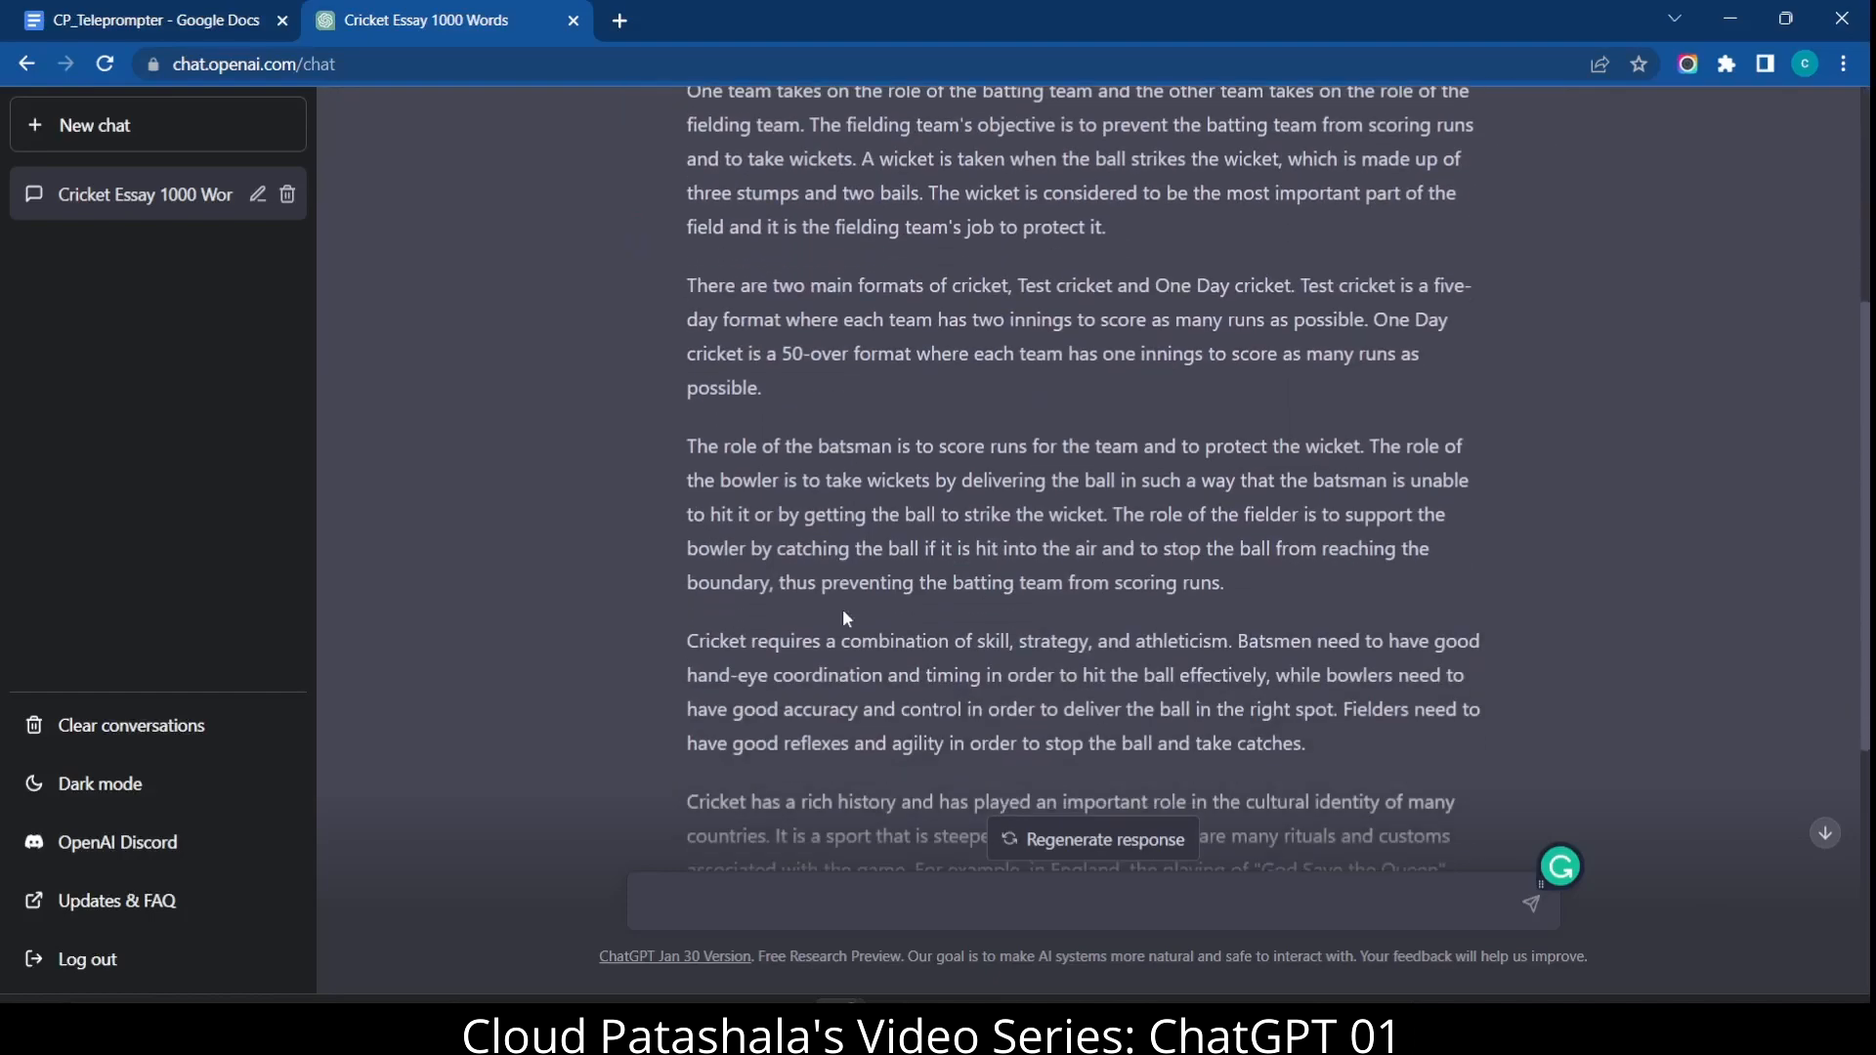
scroll("down", 3)
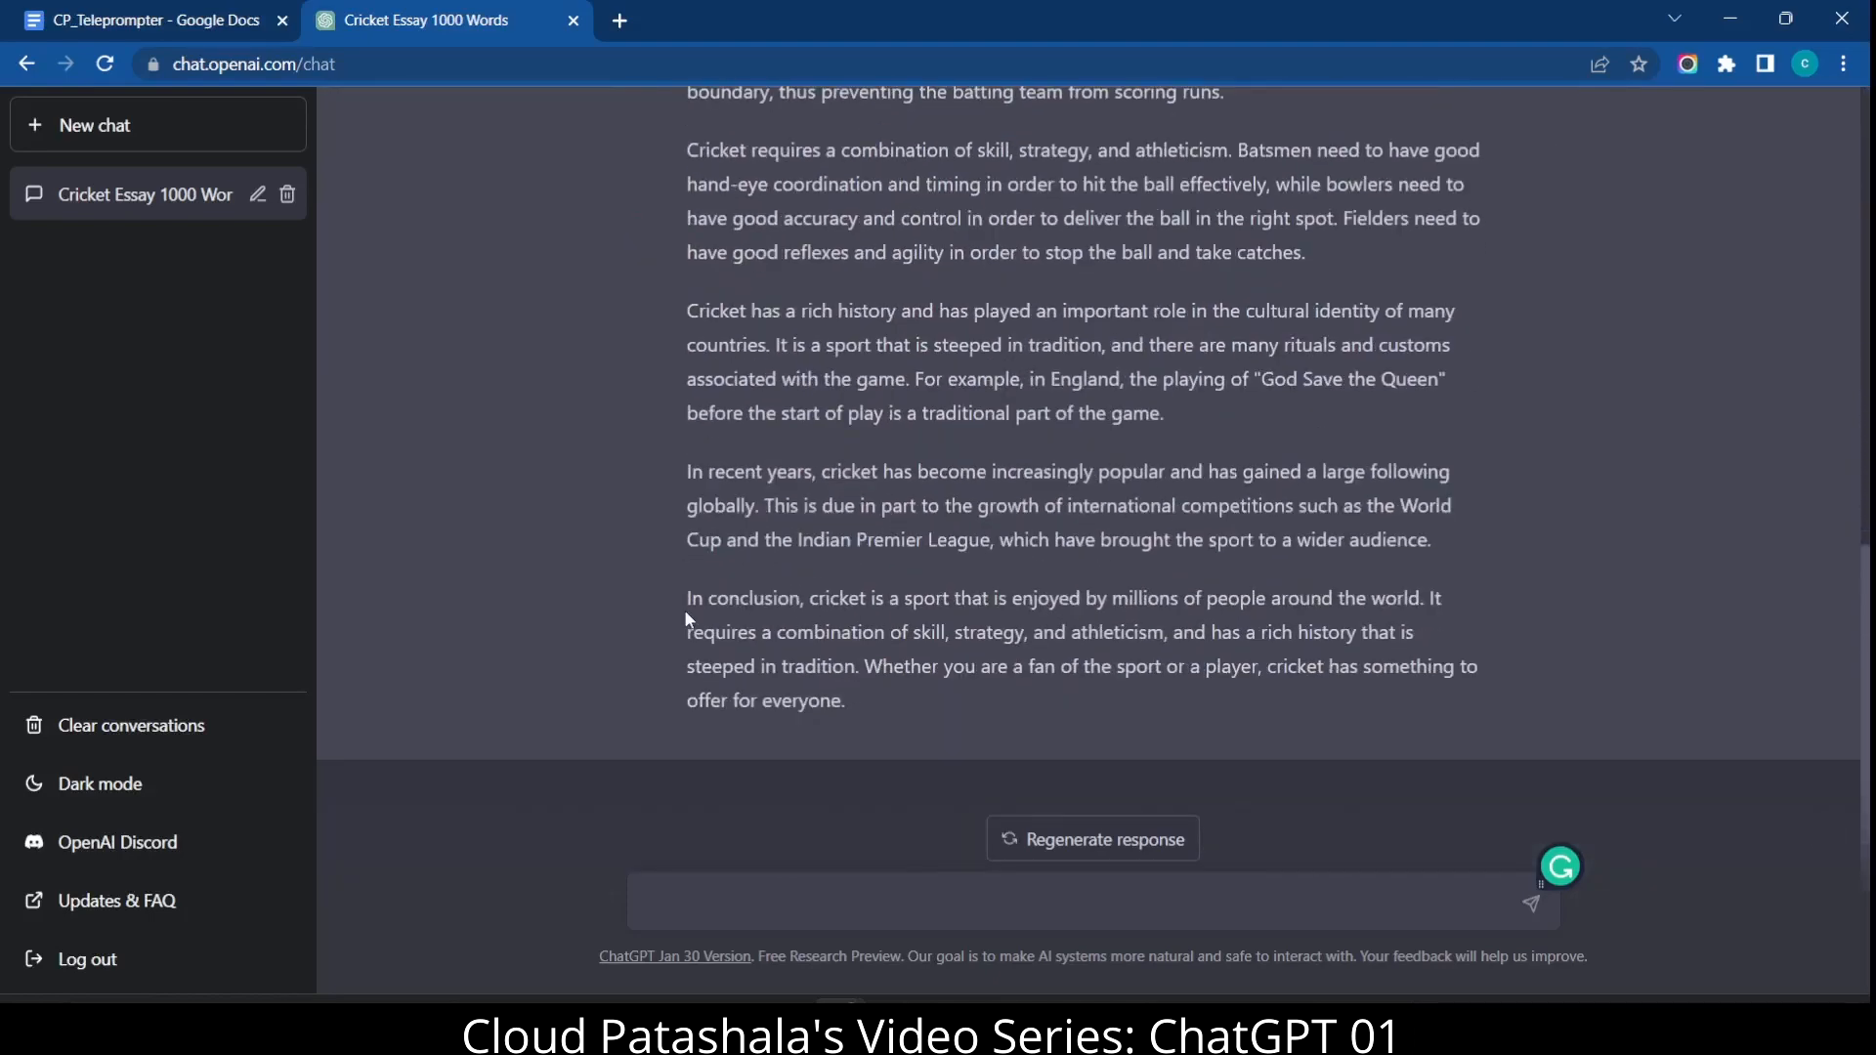
mouse_move(850, 708)
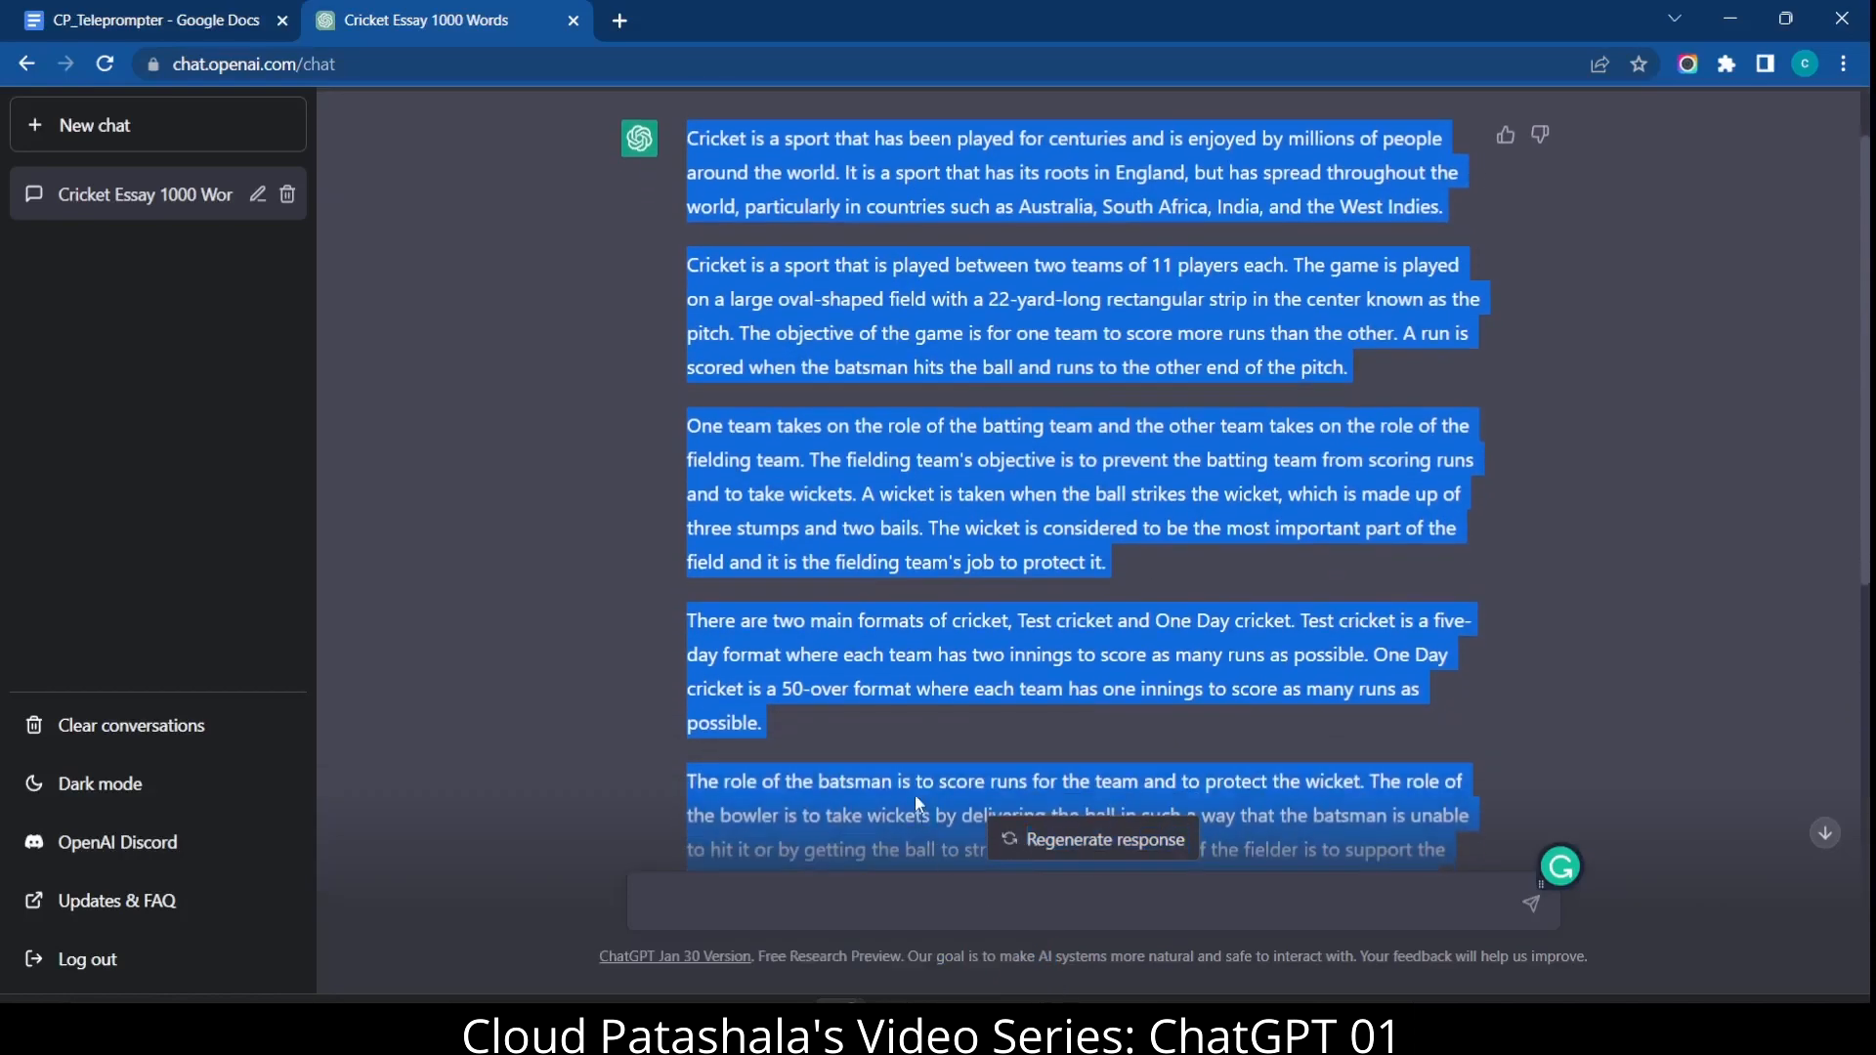
scroll("down", 3)
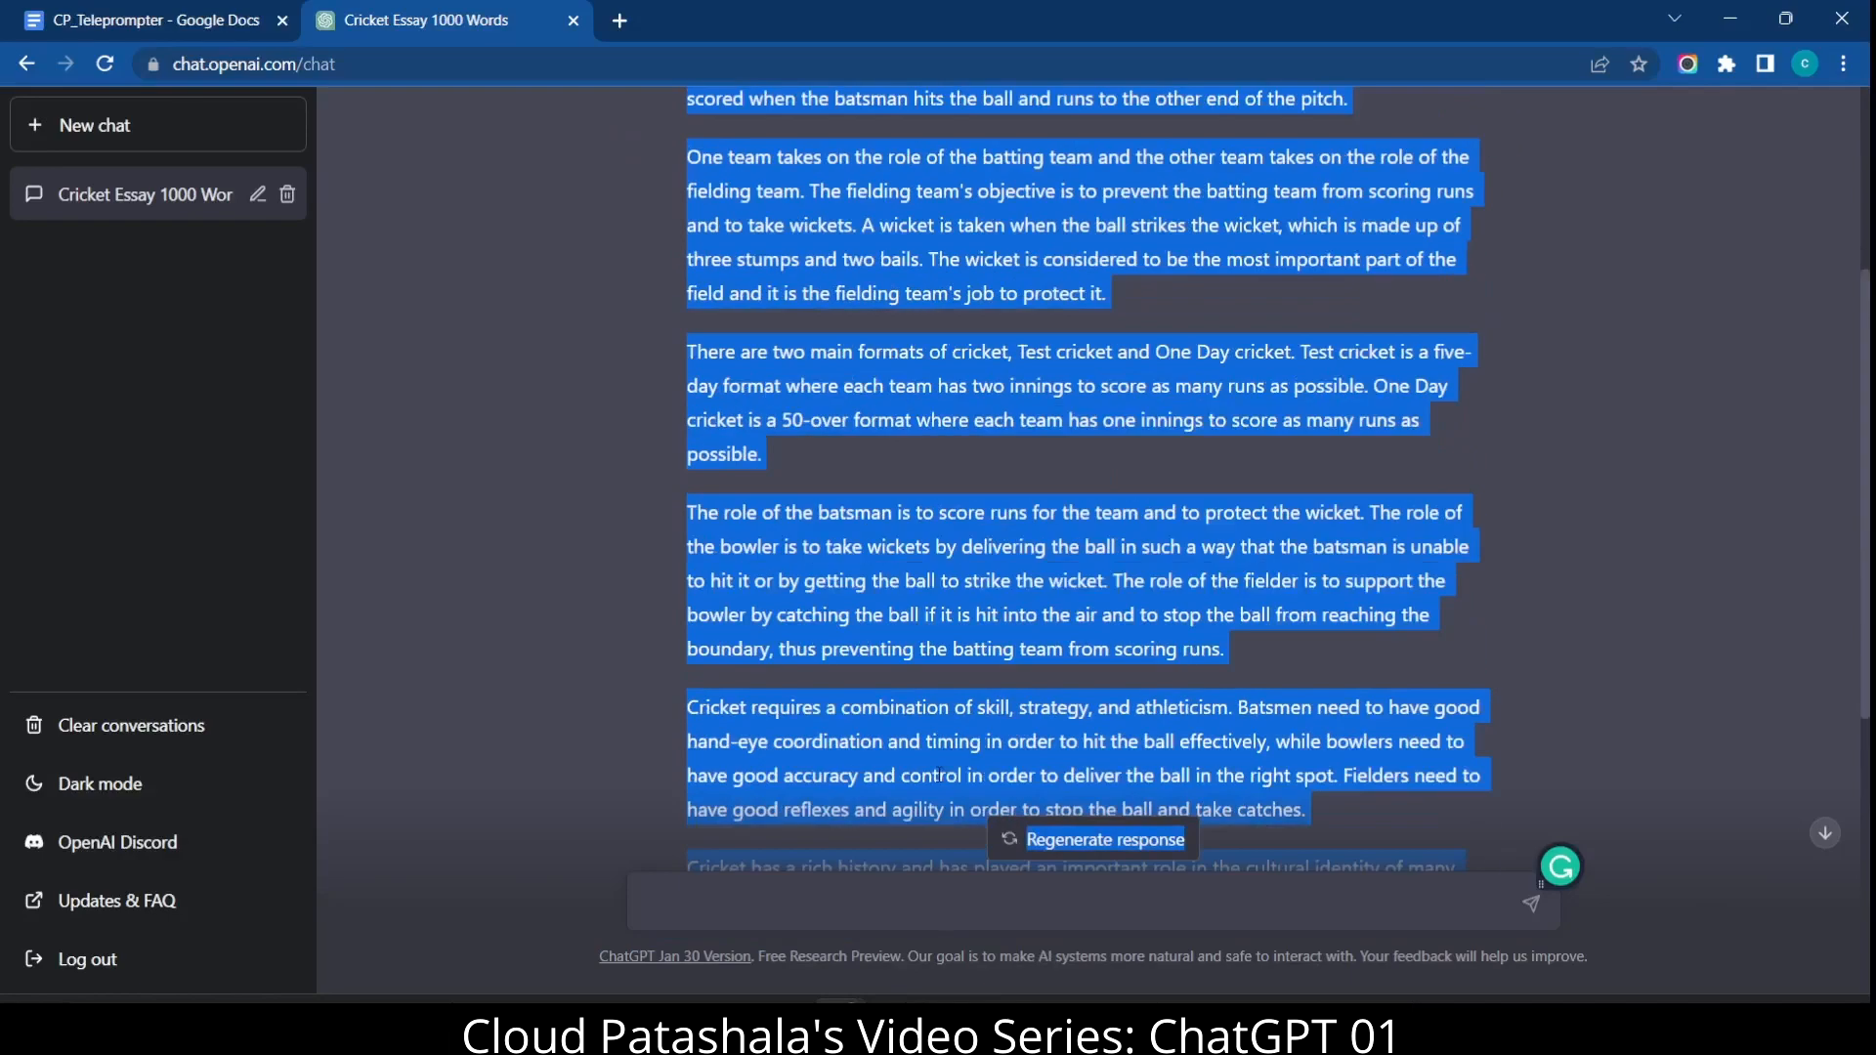
right_click(946, 602)
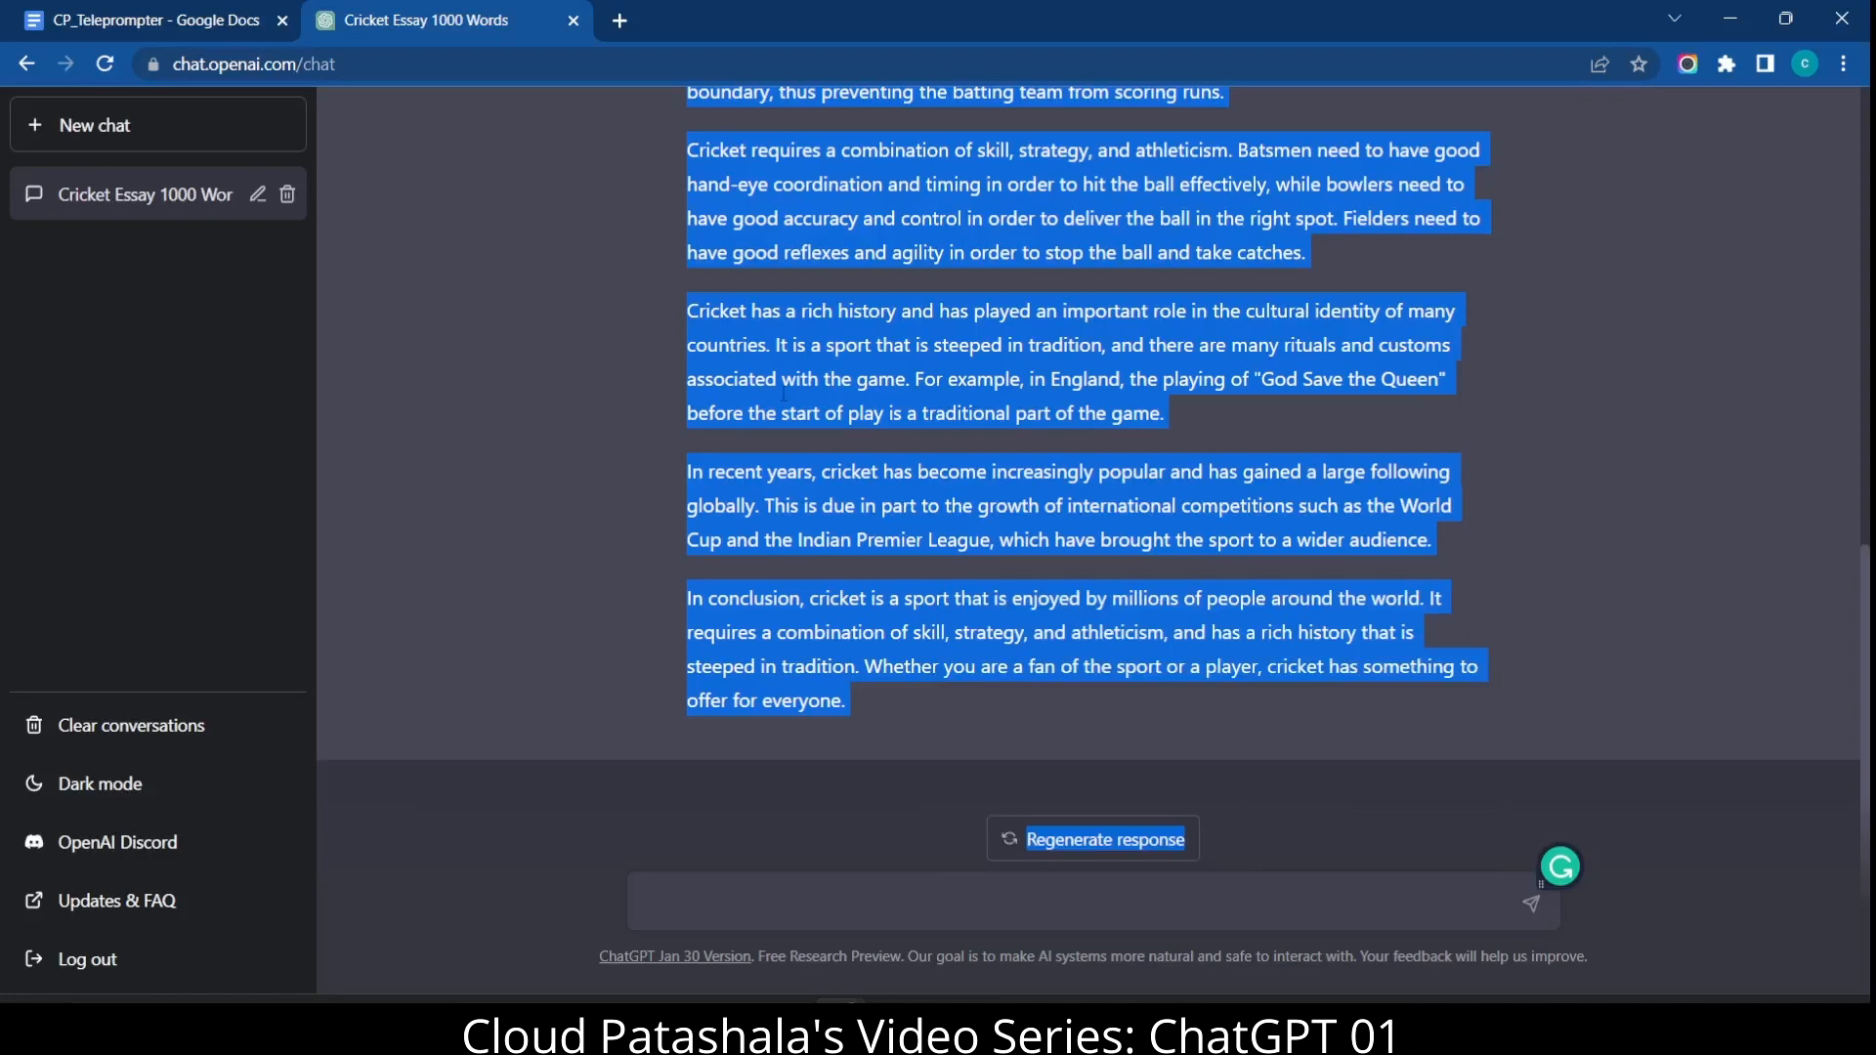
mouse_move(654, 258)
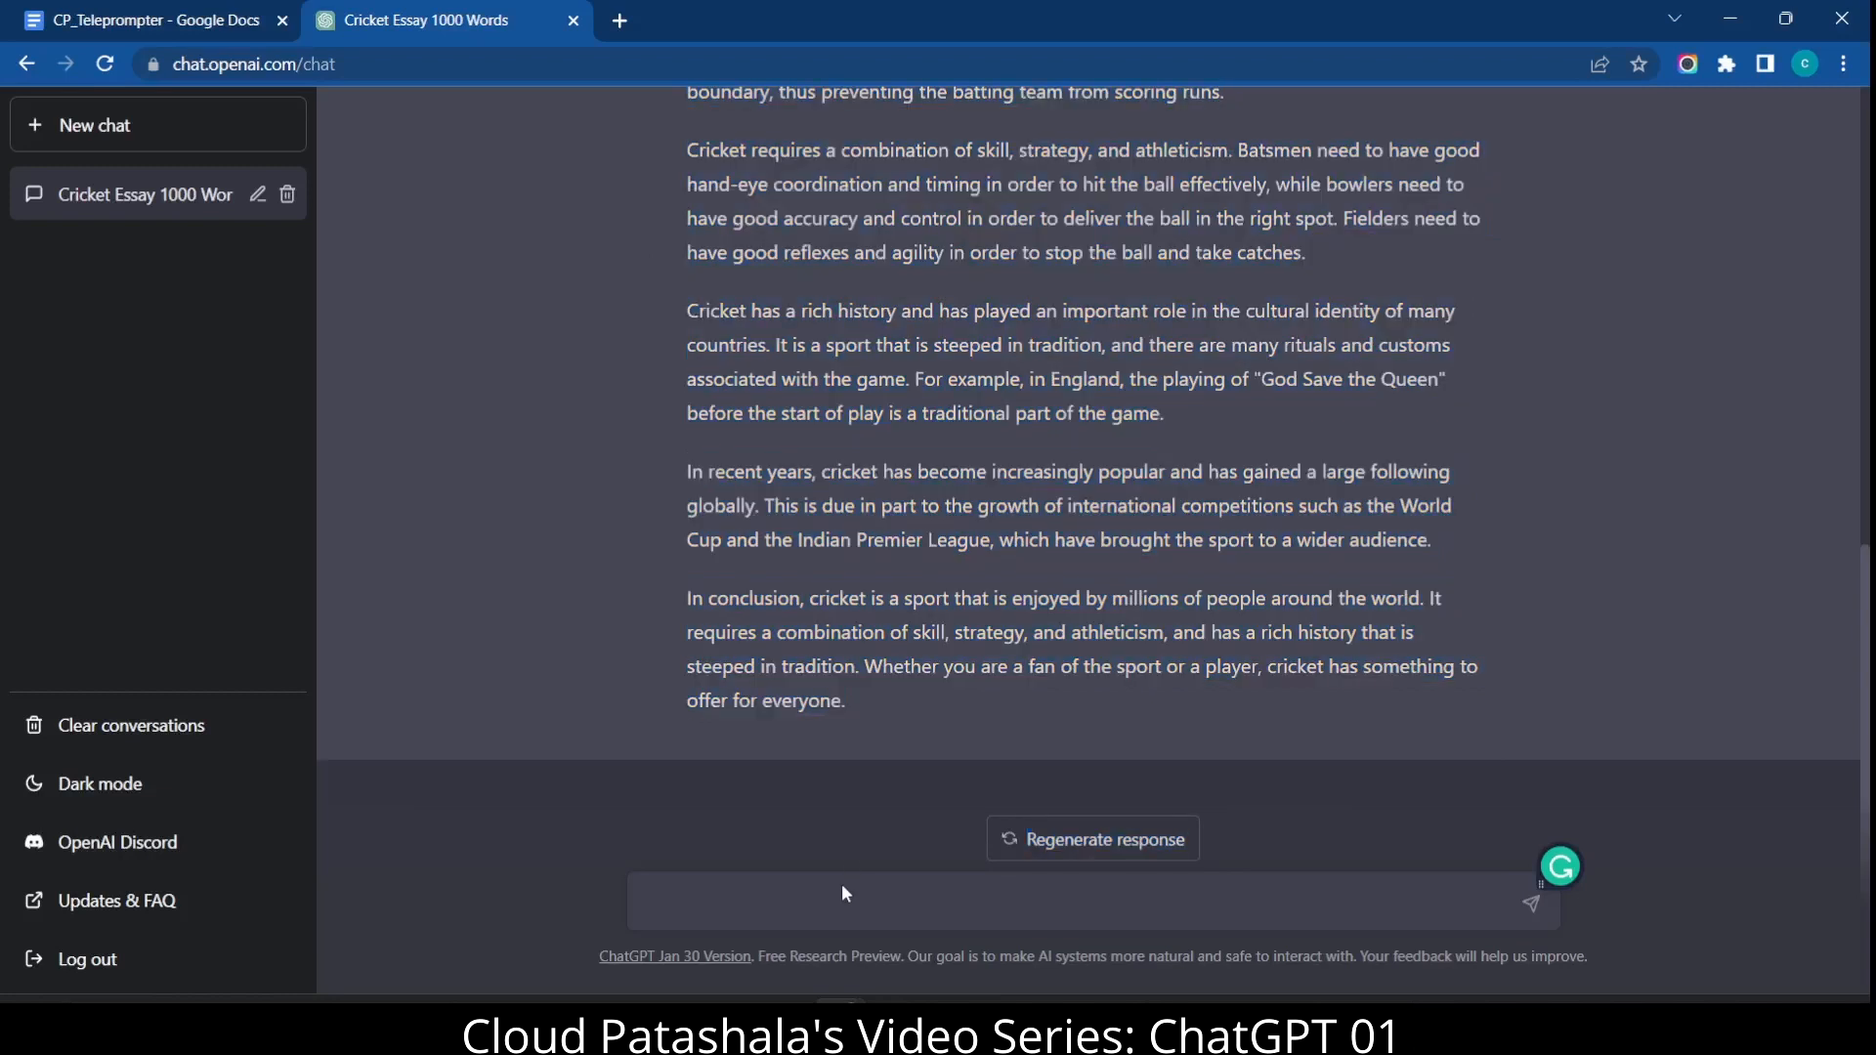
- Send the prompt 'Write a poem on ChatGPT' as a second message
left_click(839, 901)
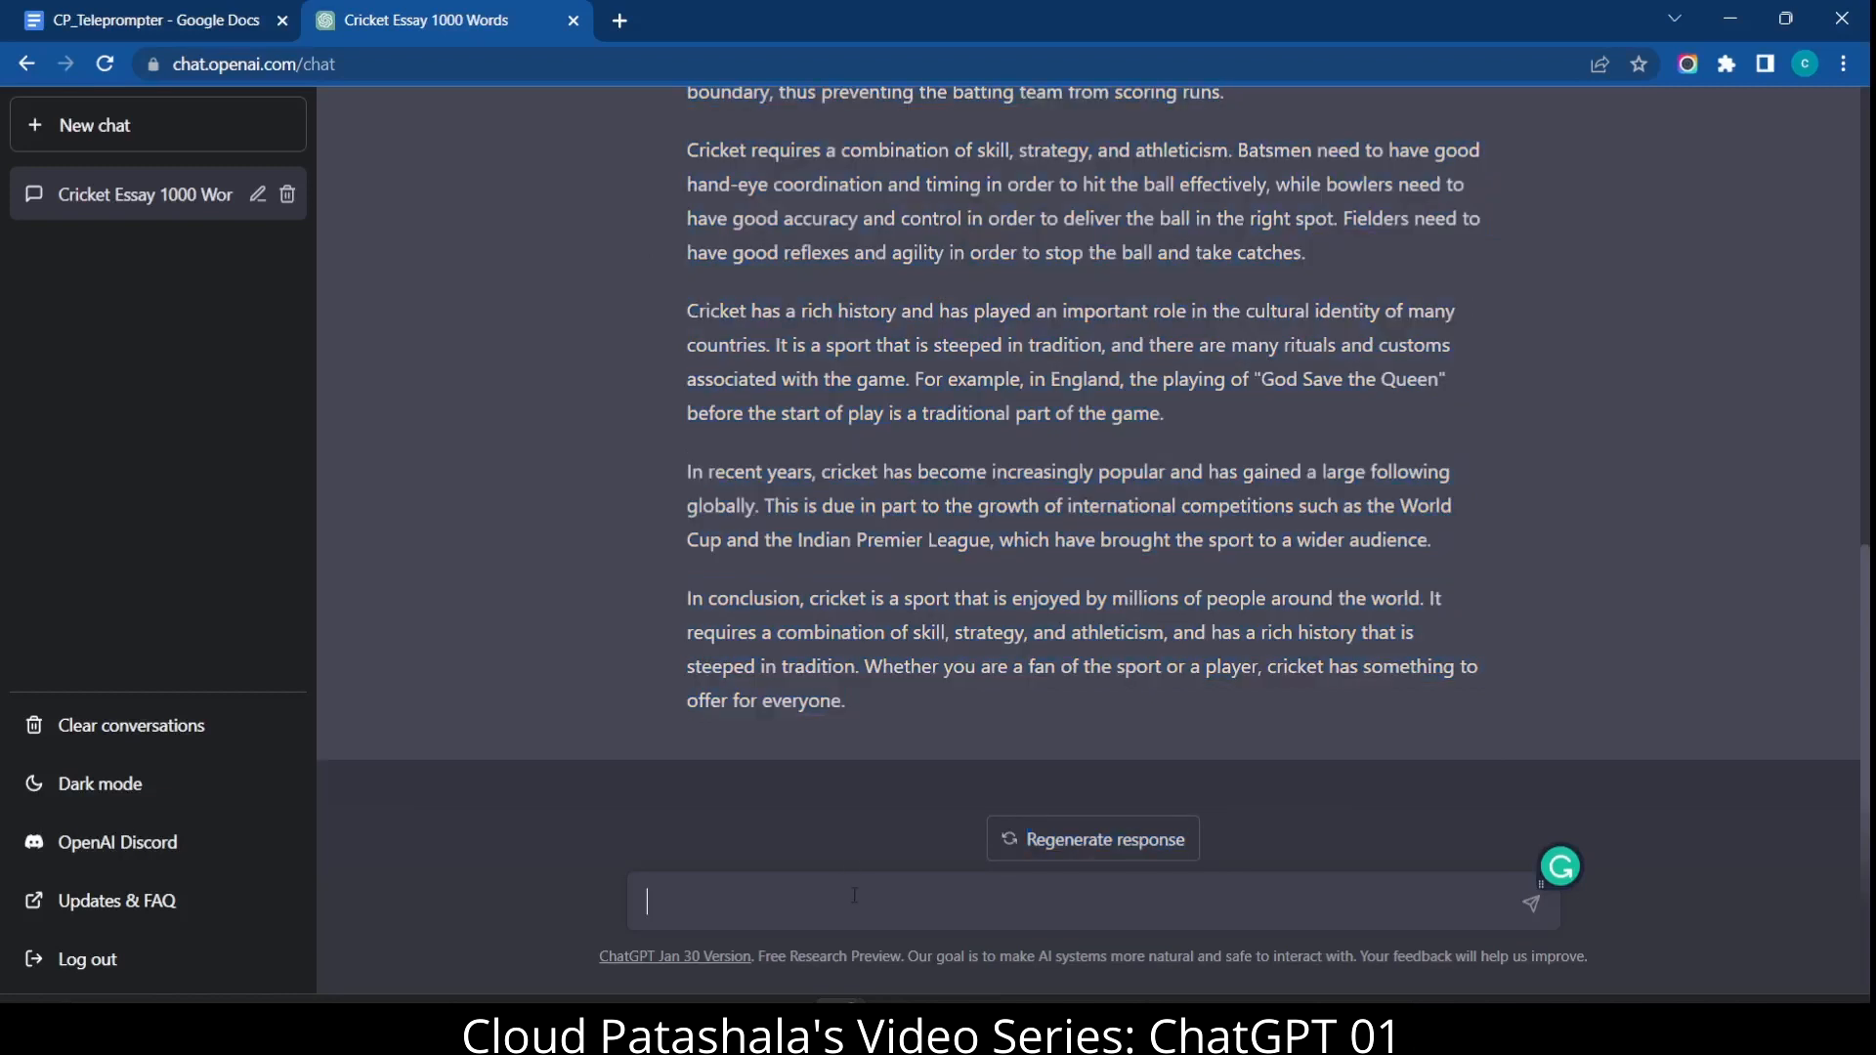
type("Write")
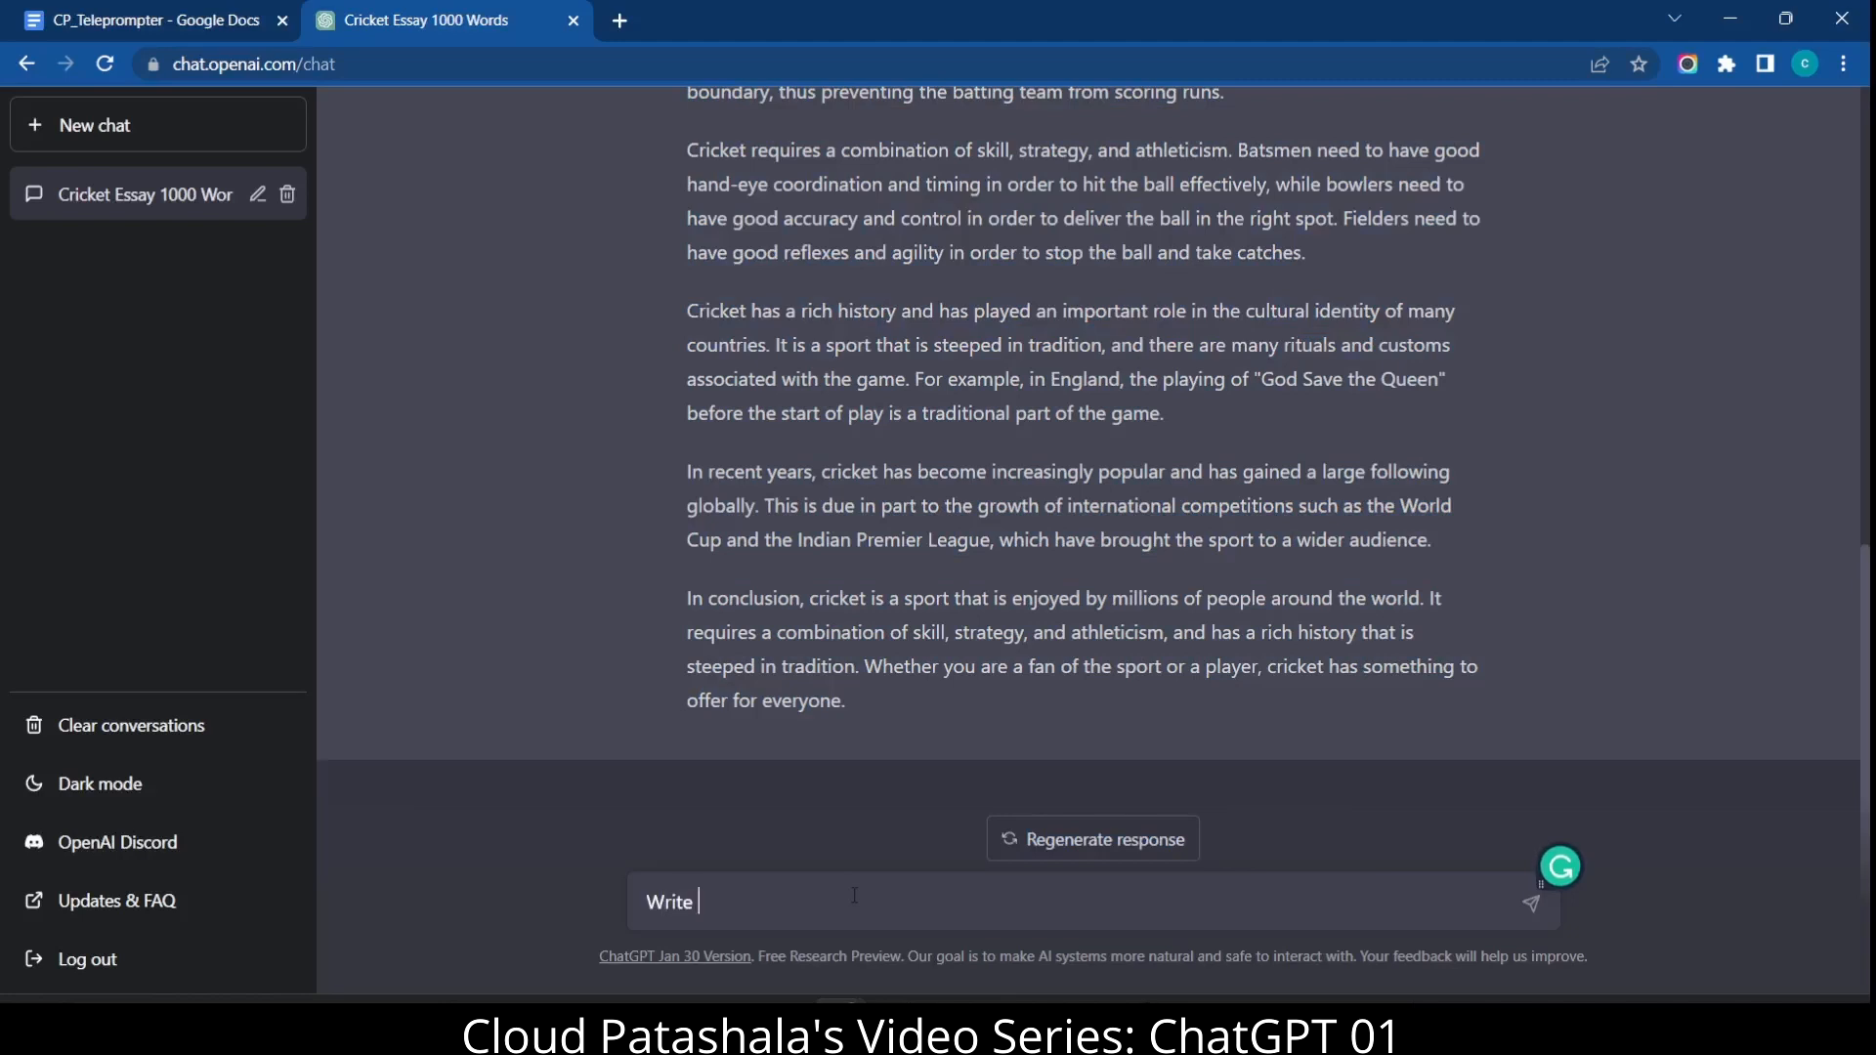
type("a poem on")
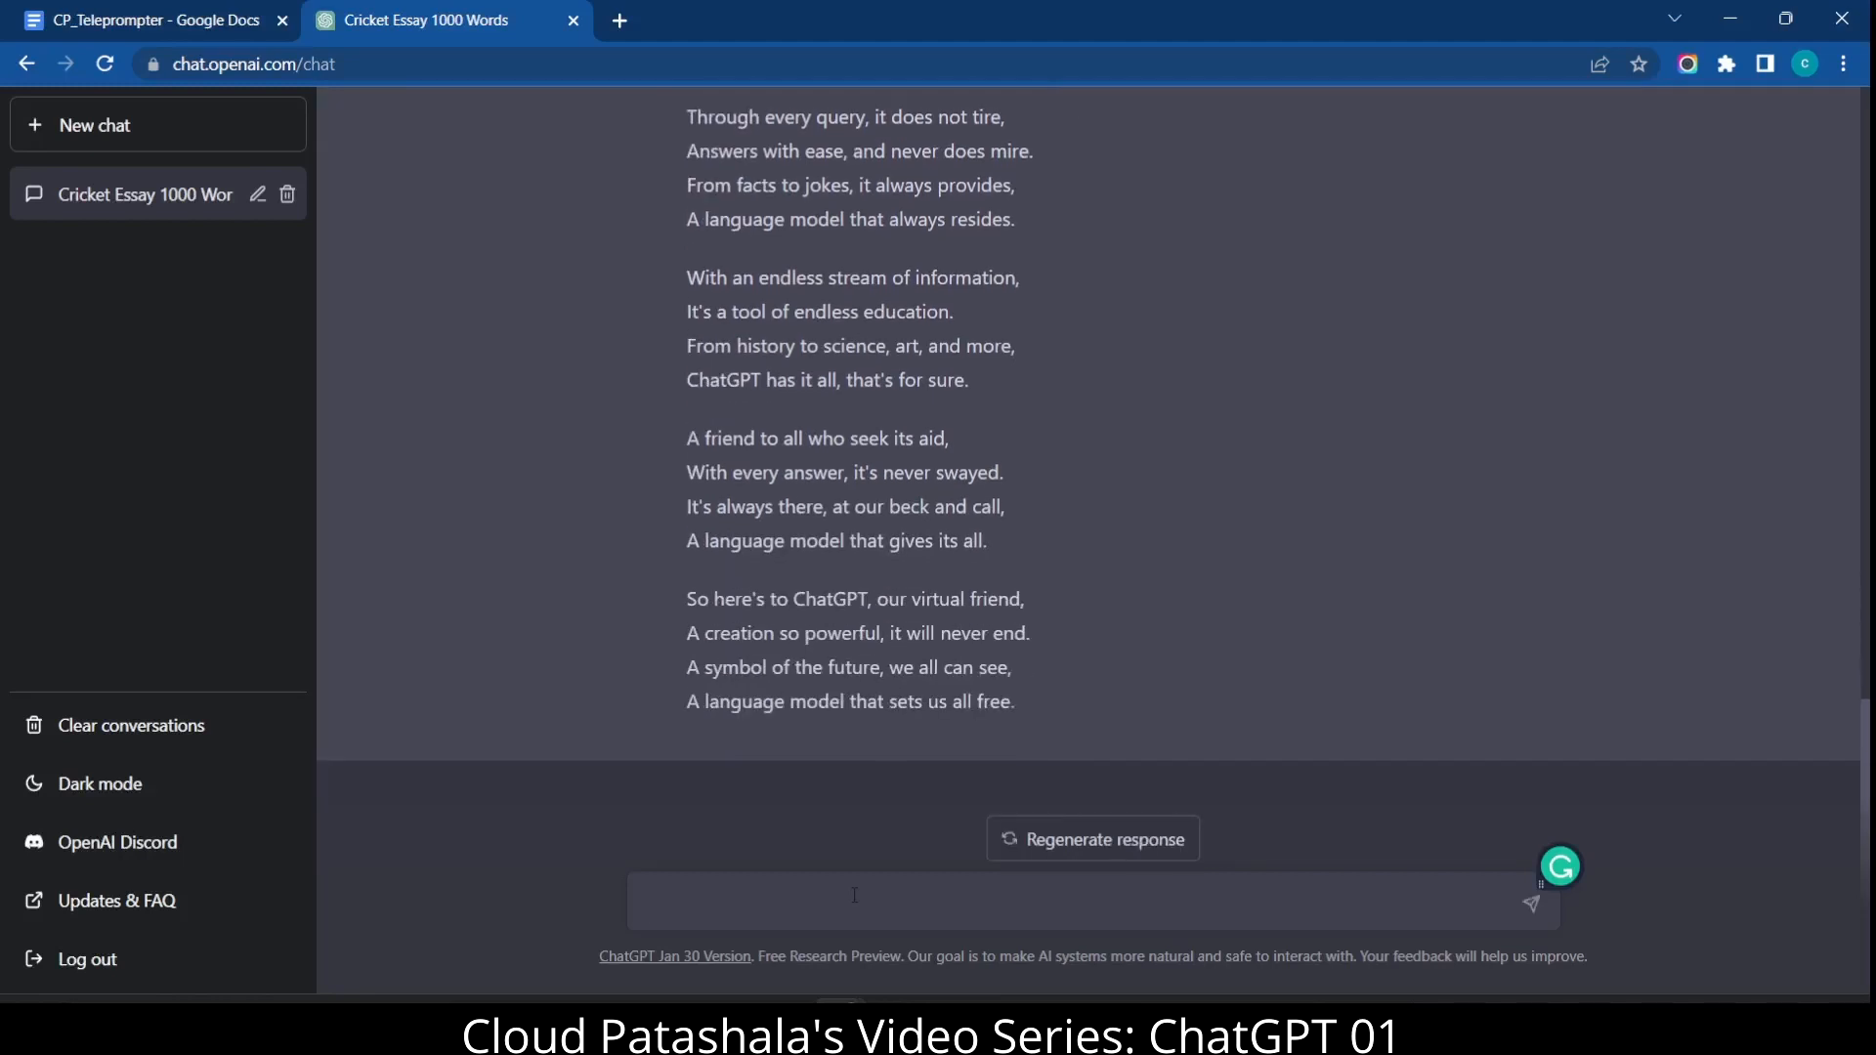
- Ask ChatGPT 'what is 10 times of 9' and send it
left_click(854, 901)
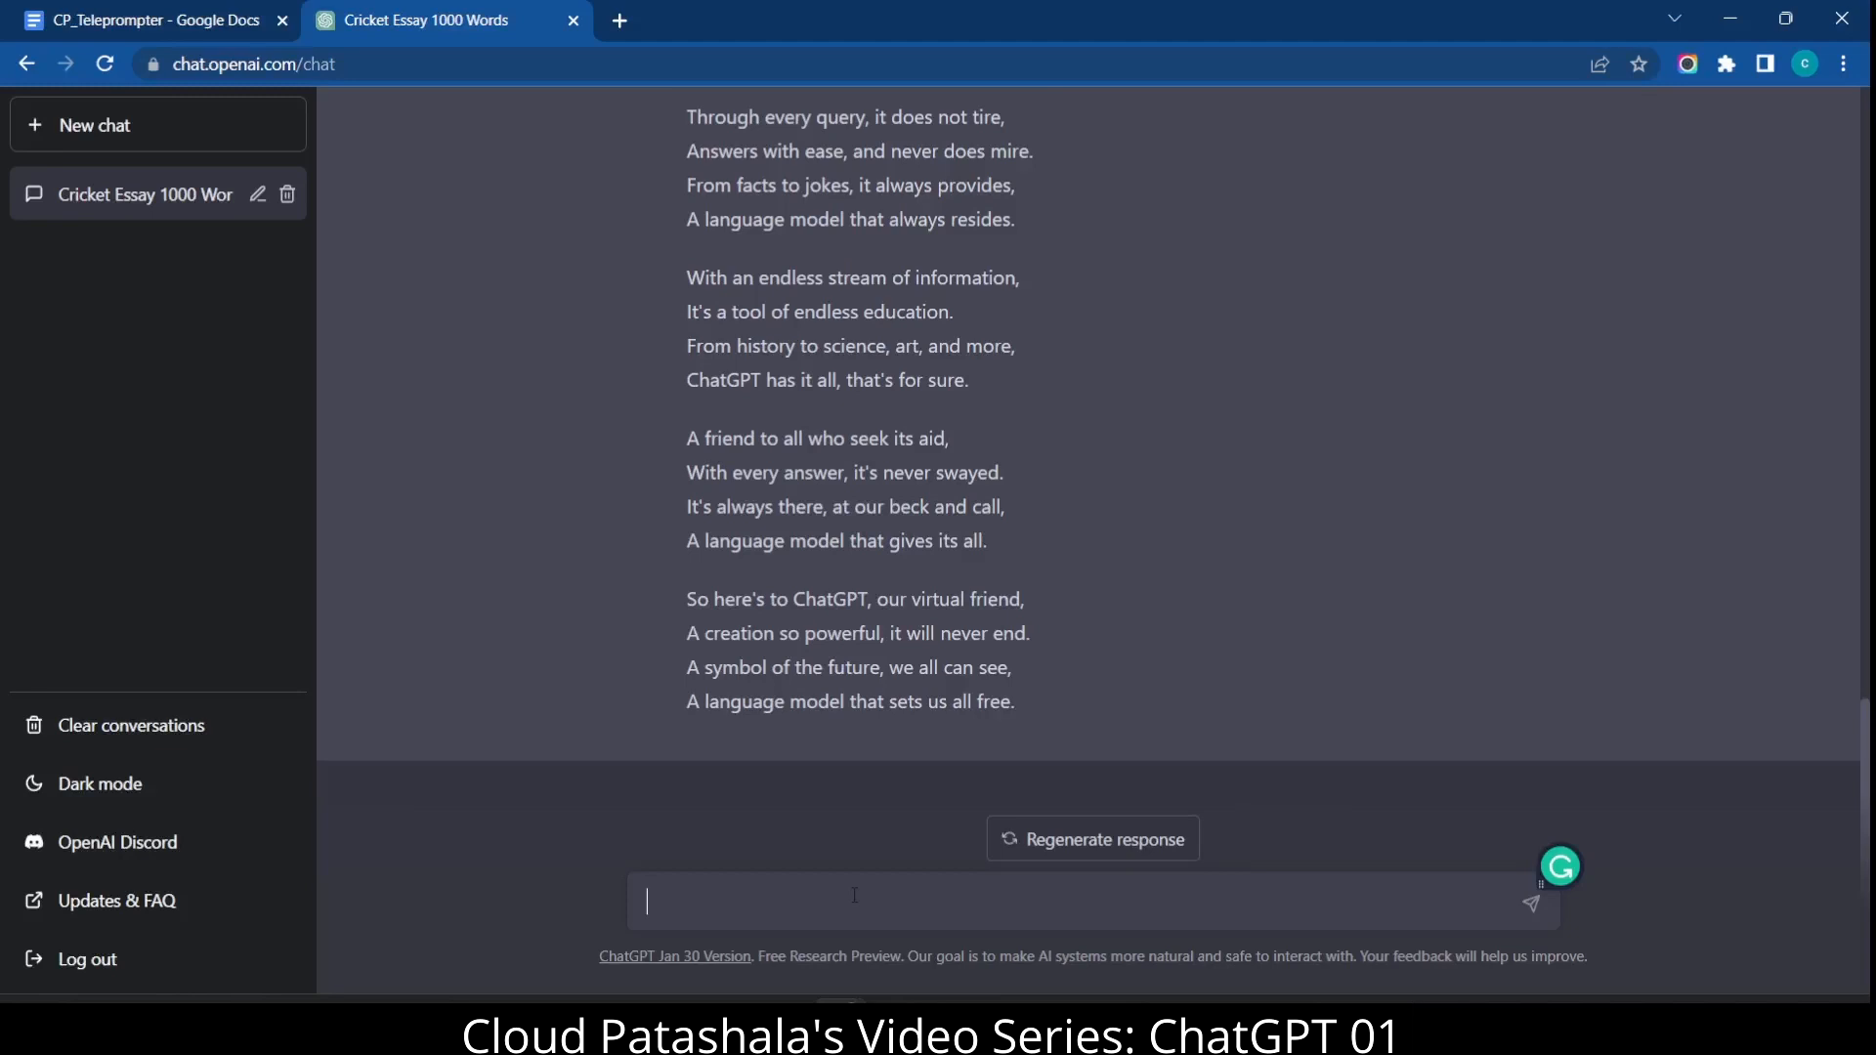
type("what")
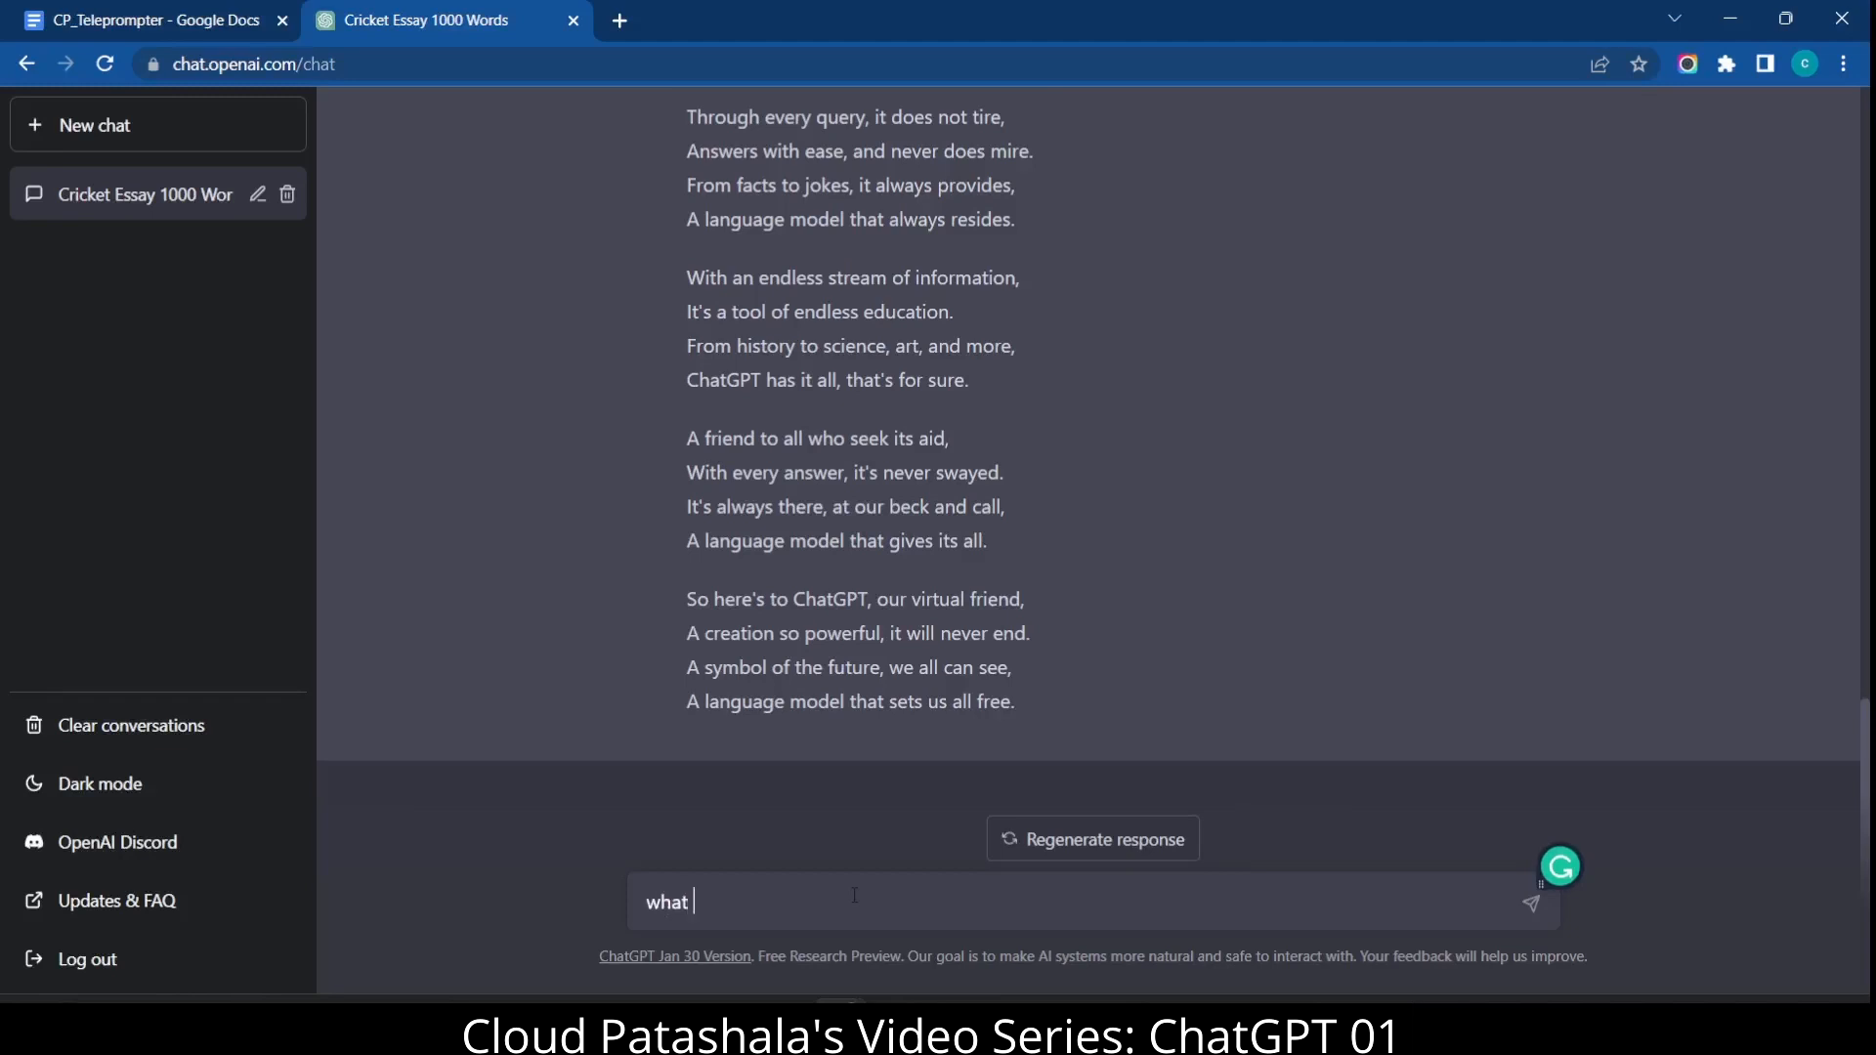
type("is 10 times")
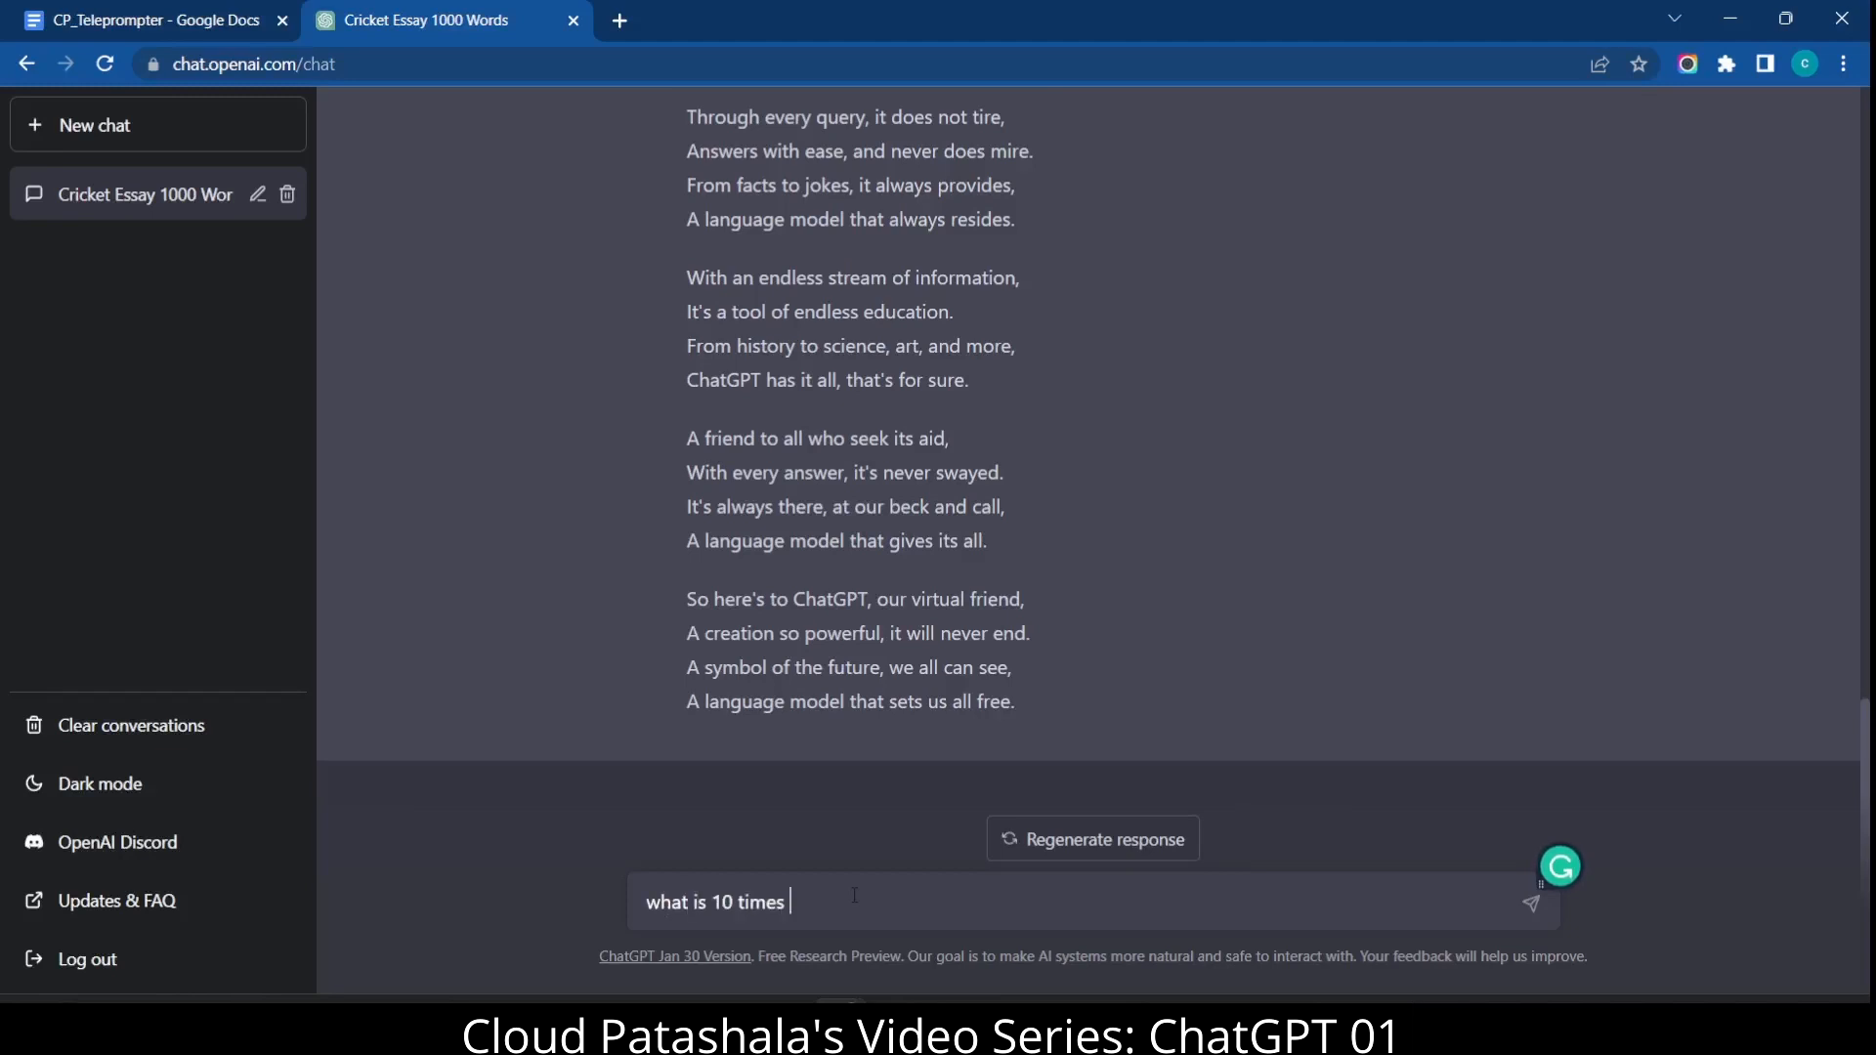
type("of 9")
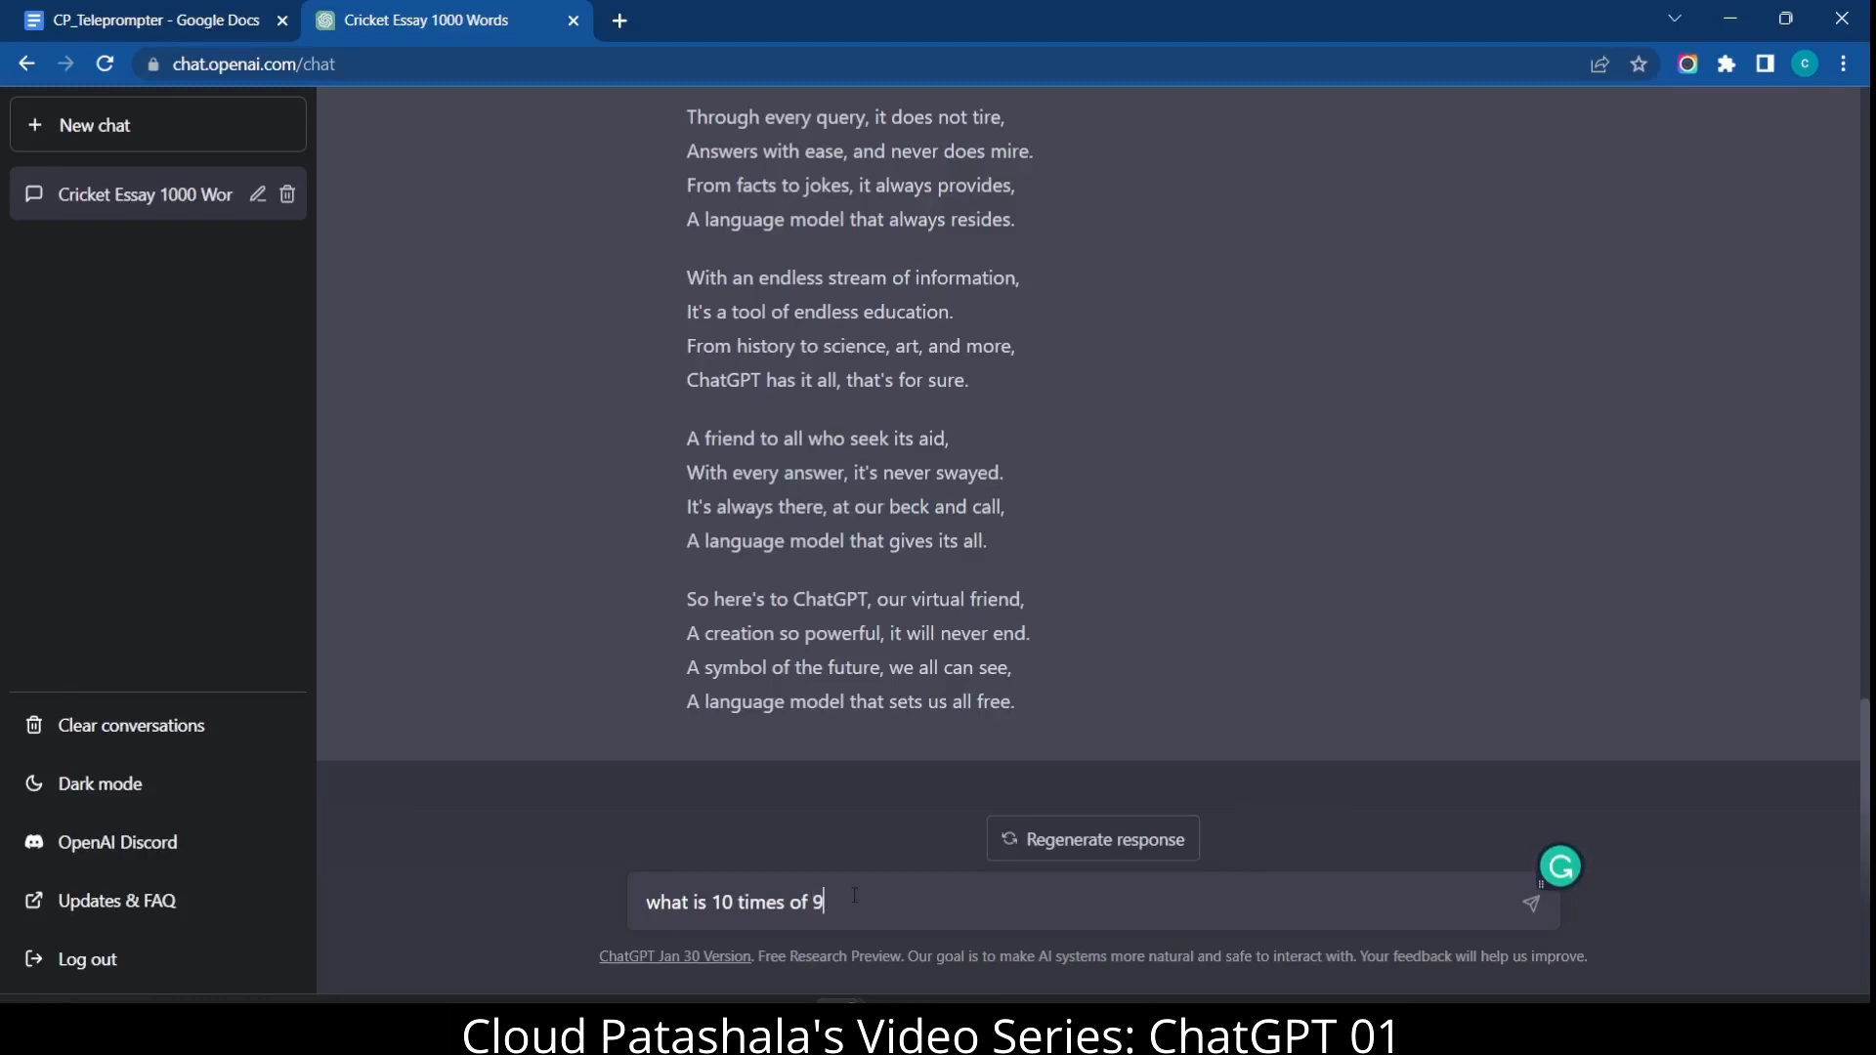
key("enter")
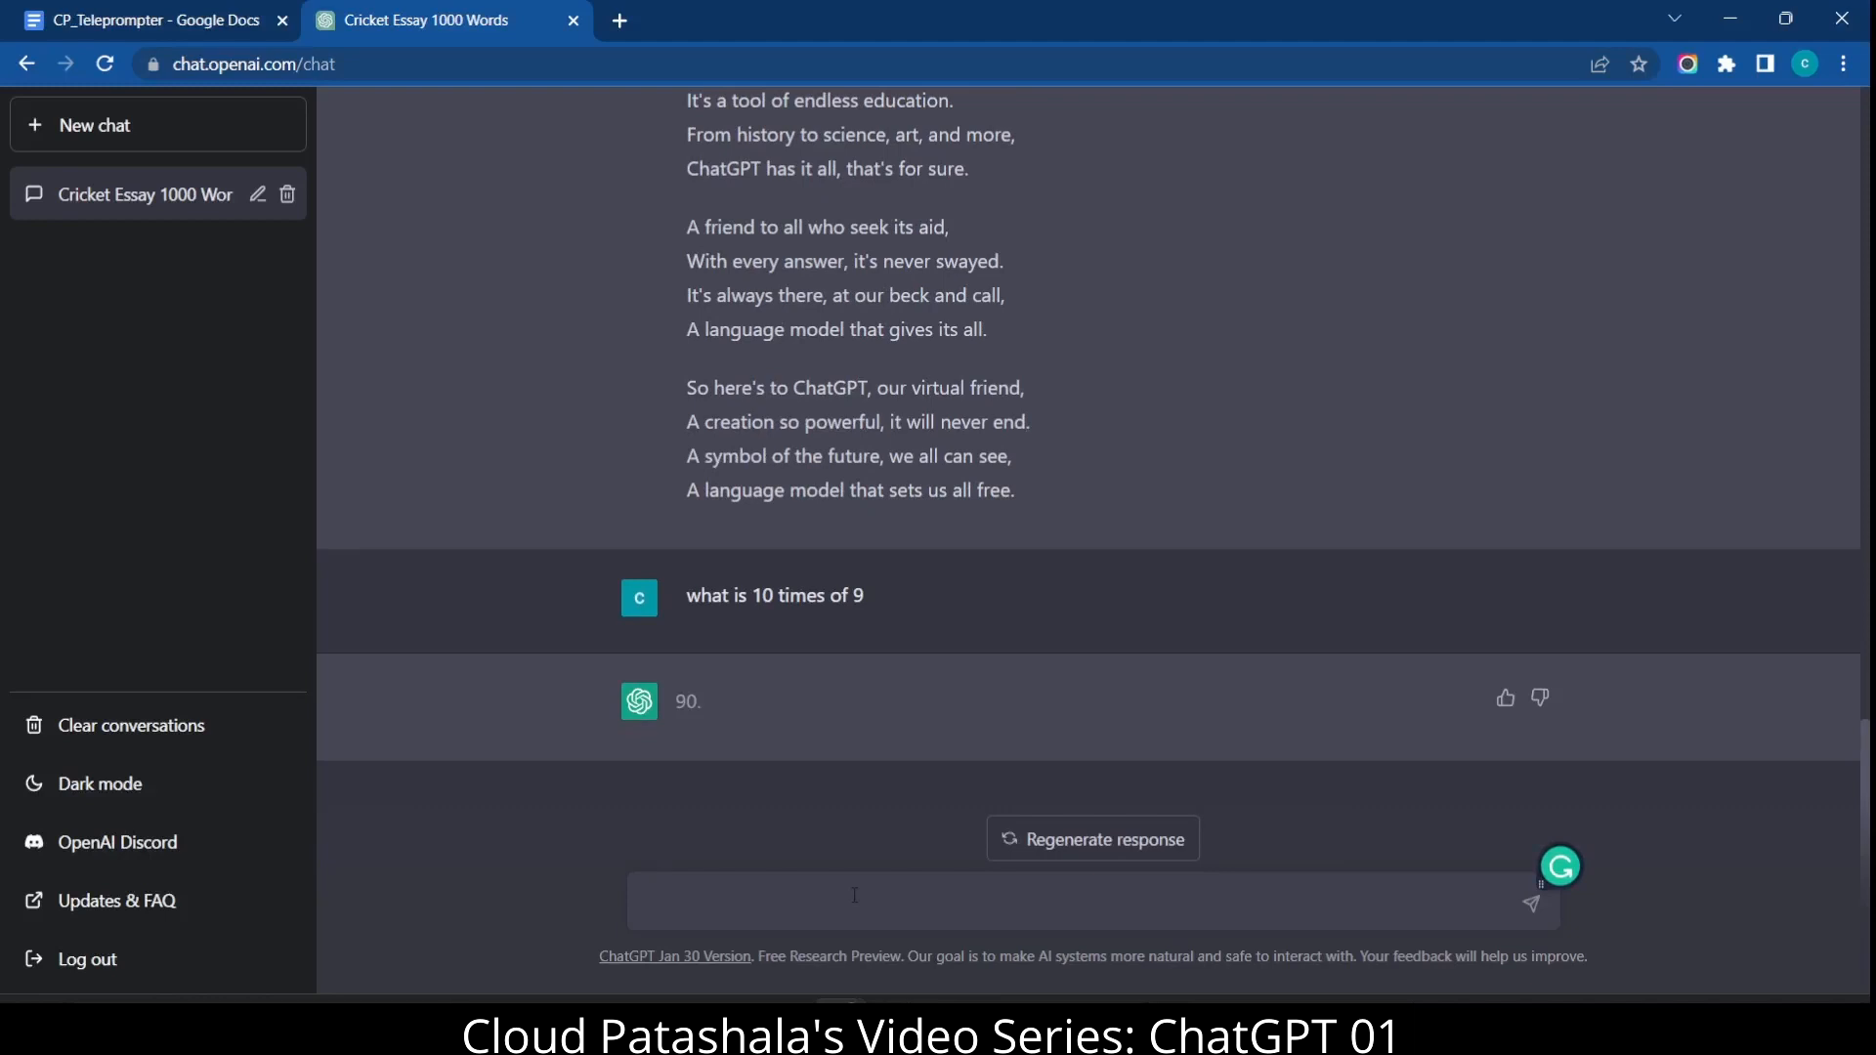
- Ask for the factorial of 100, then begin typing a request for a conclusion paragraph for a video on ChatGPT
type("factorial of 1")
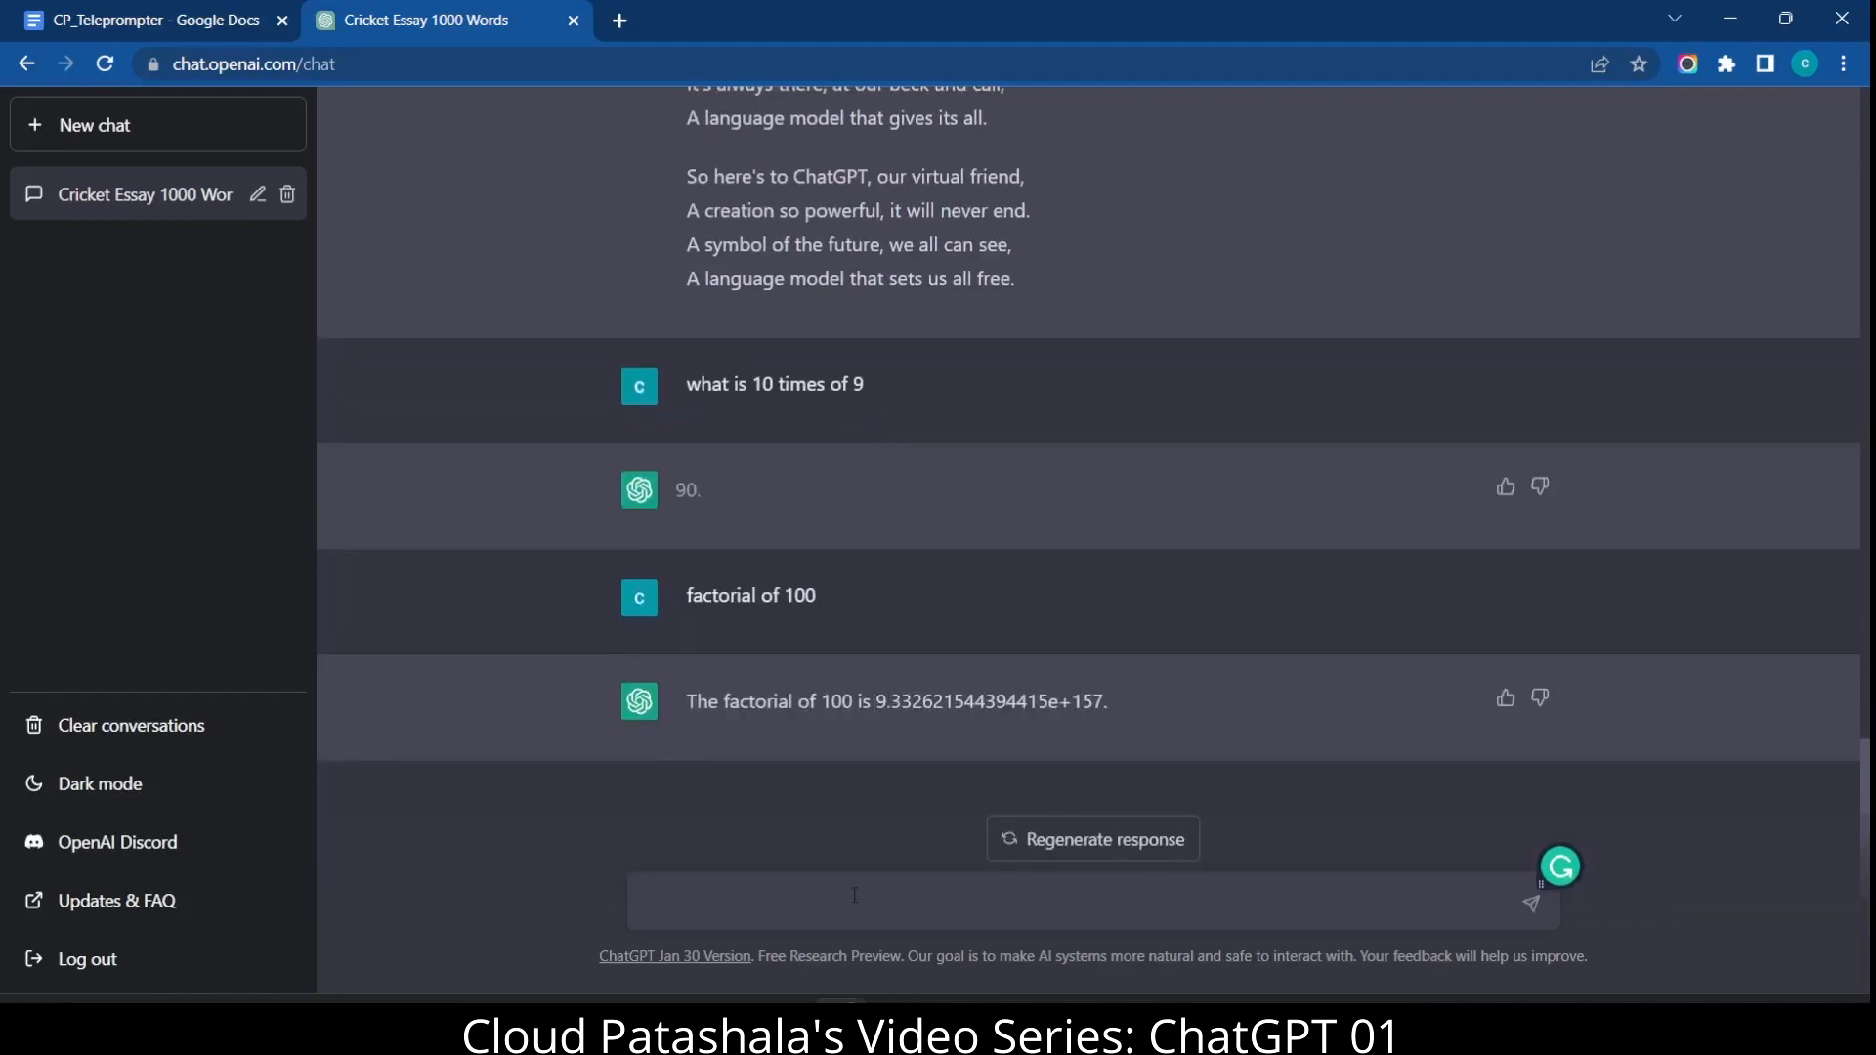
left_click(854, 901)
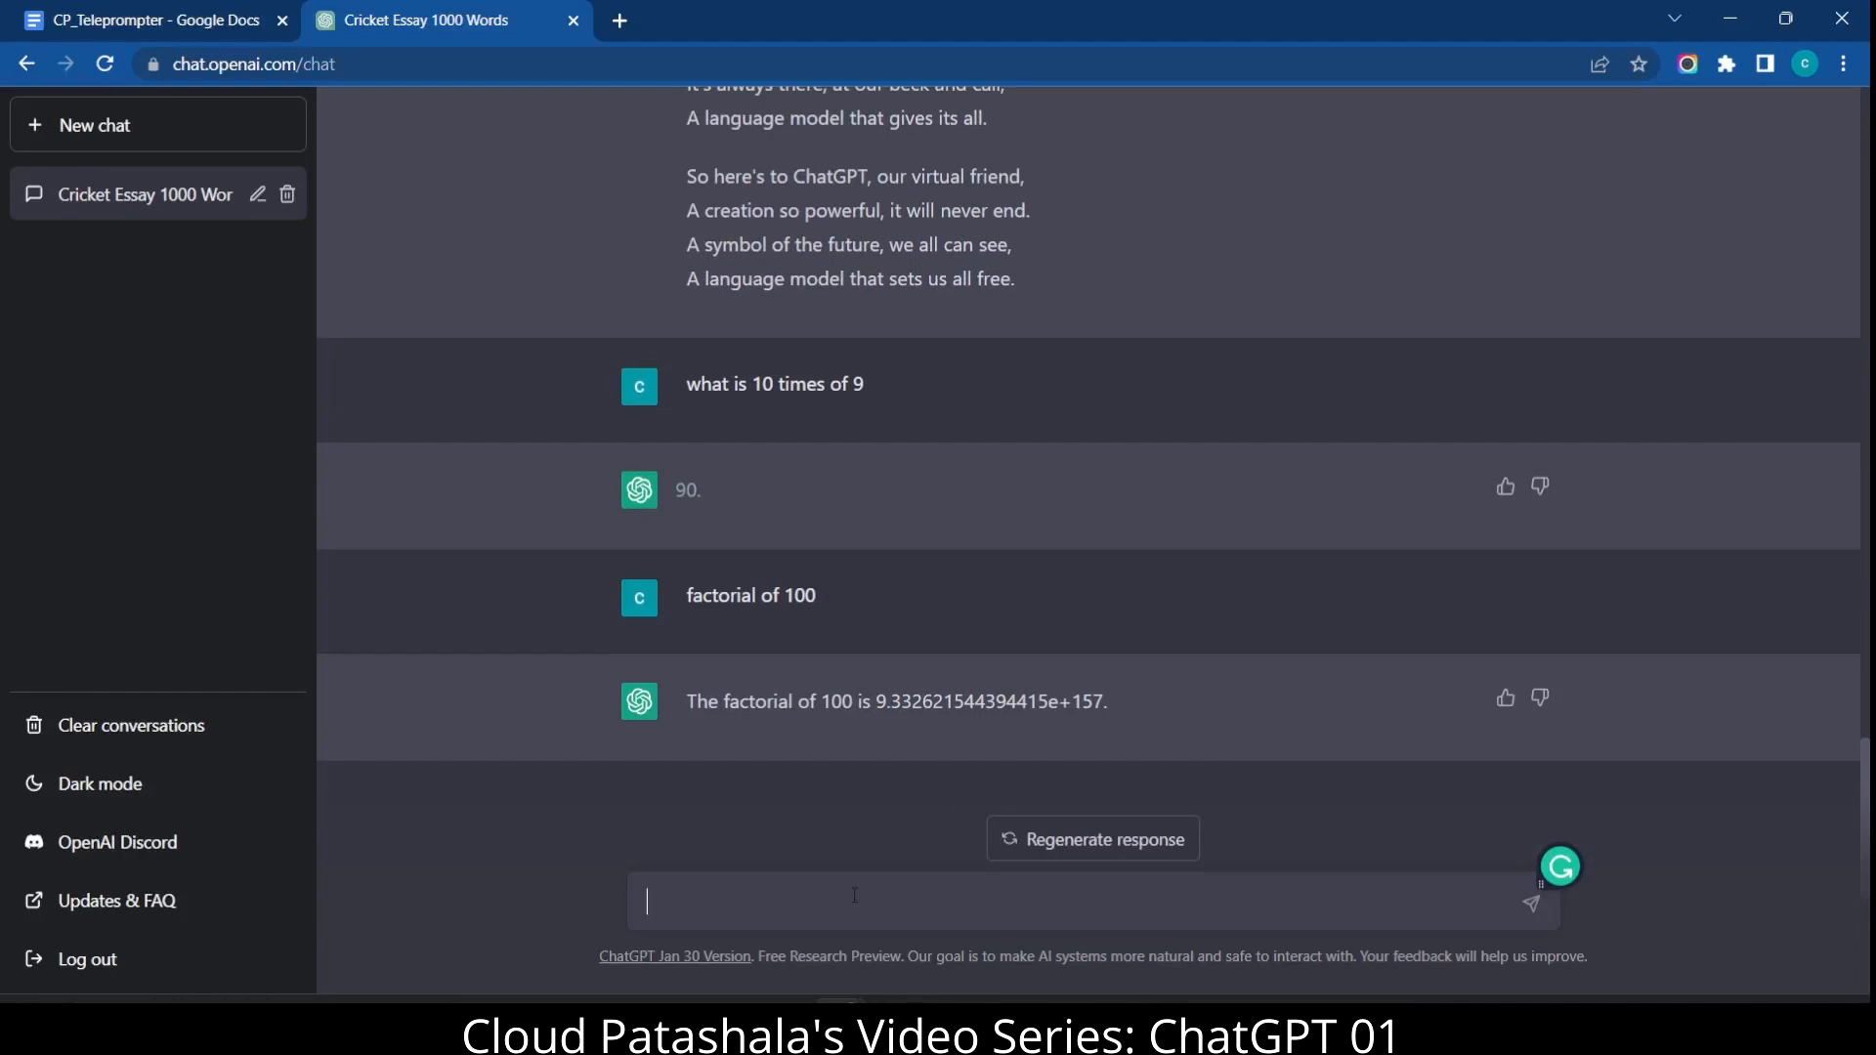
type("Give me a conclusion para for video on chatGP")
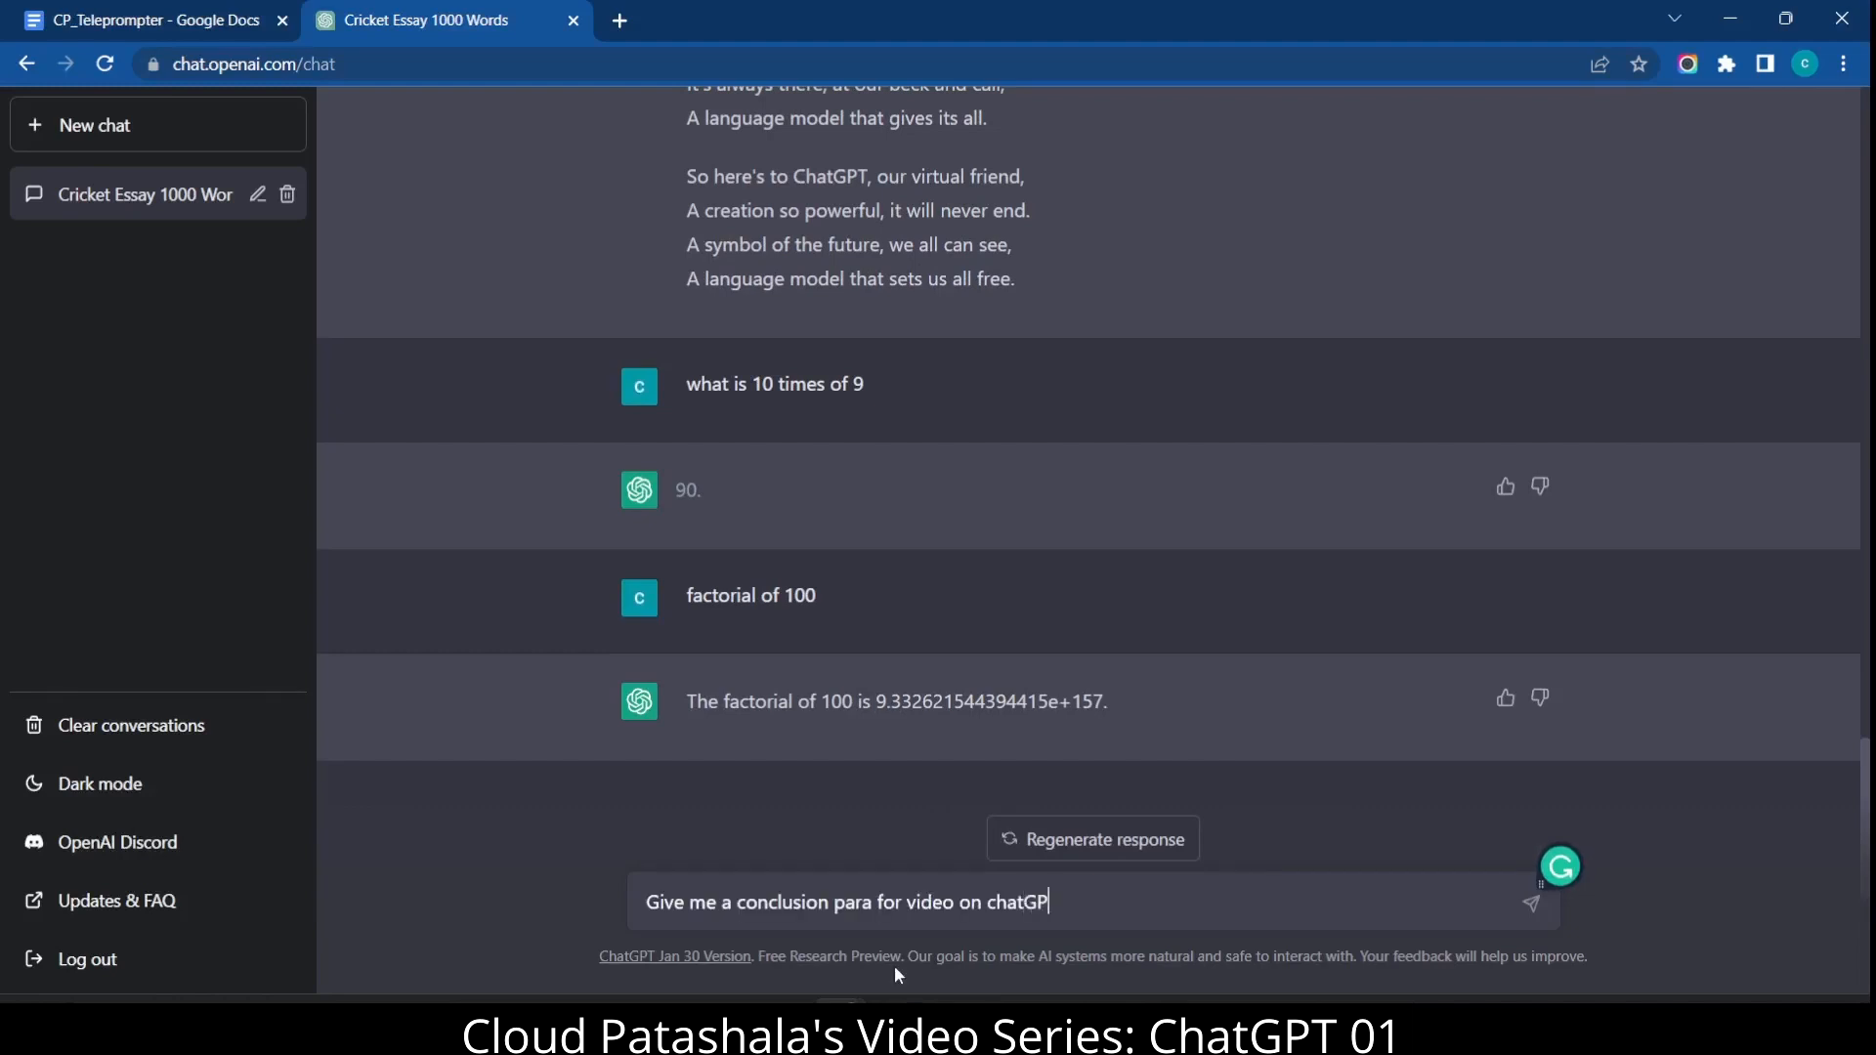